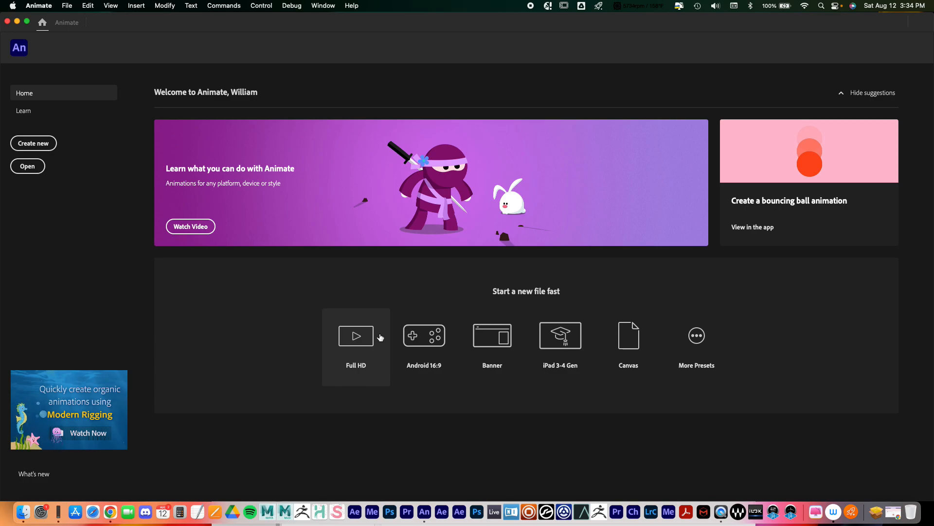
{"action": "mouse_move", "coordinate": [424, 340]}
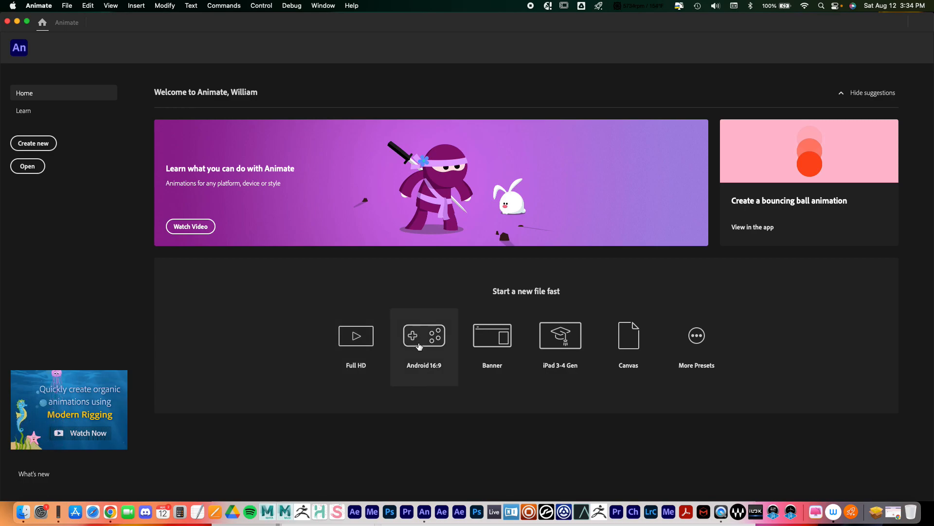
{"action": "mouse_move", "coordinate": [465, 385]}
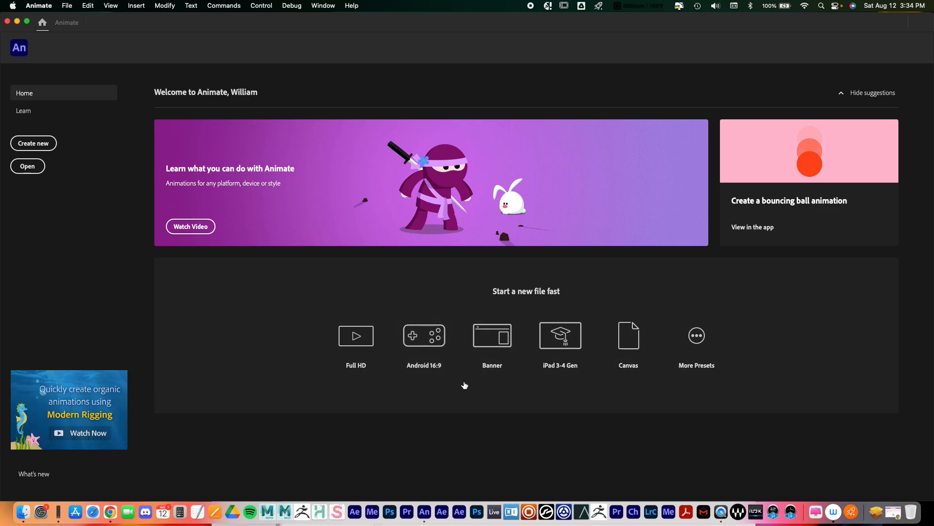
{"action": "mouse_move", "coordinate": [356, 335]}
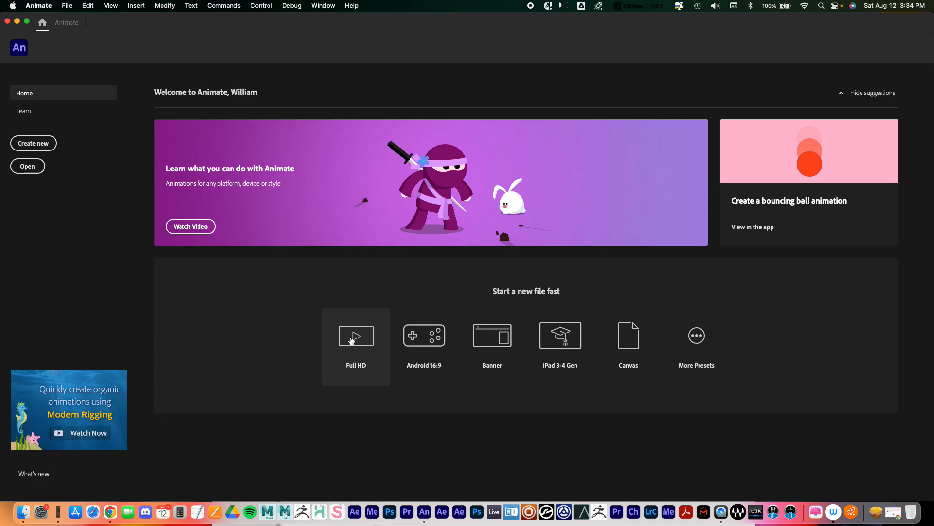
{"action": "mouse_move", "coordinate": [559, 335]}
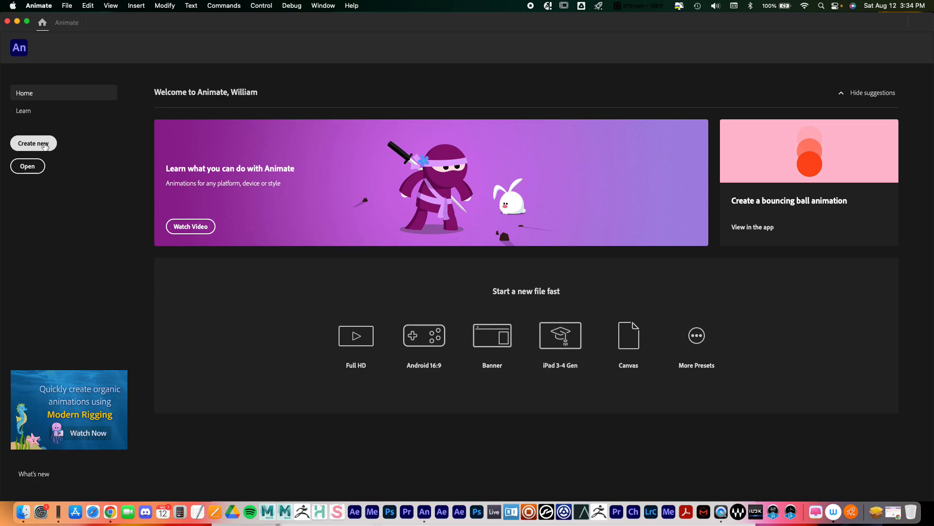
Create a new Full HD 1920×1080 document at 24 fps from the Character Animation presets.
{"action": "left_click", "coordinate": [34, 143]}
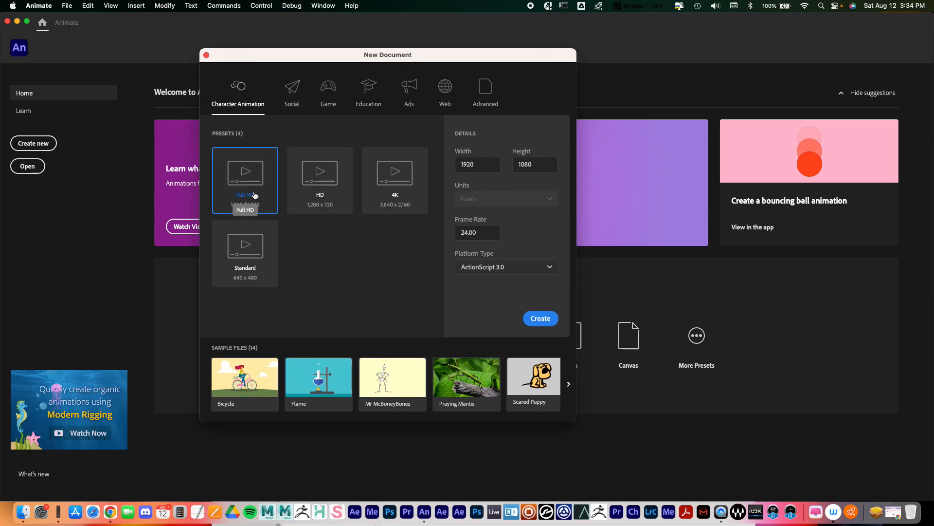
{"action": "mouse_move", "coordinate": [507, 216]}
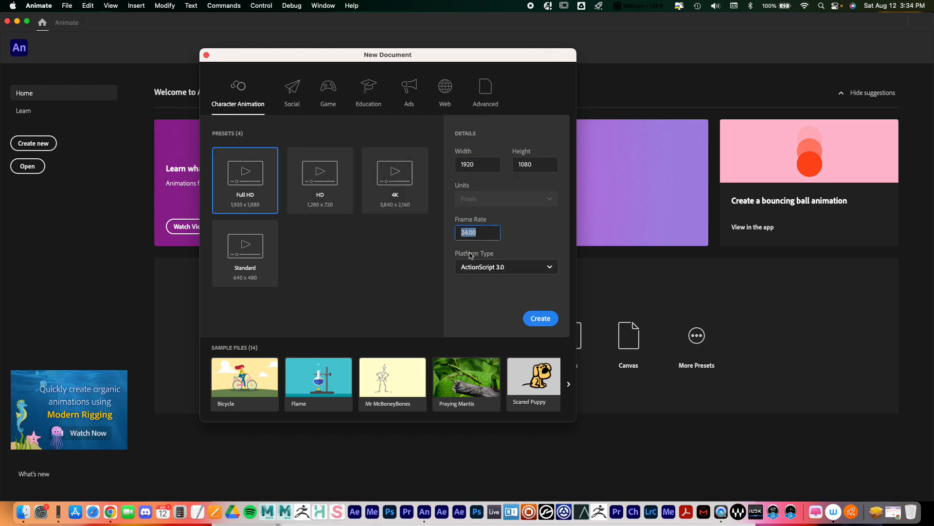
{"action": "left_click", "coordinate": [540, 318]}
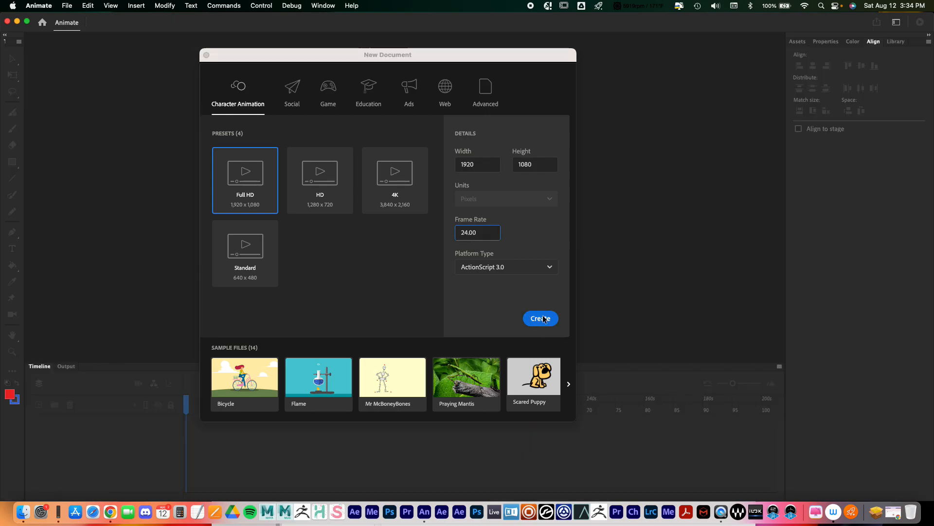
Set the stage magnification to 25 percent.
{"action": "left_click", "coordinate": [540, 317]}
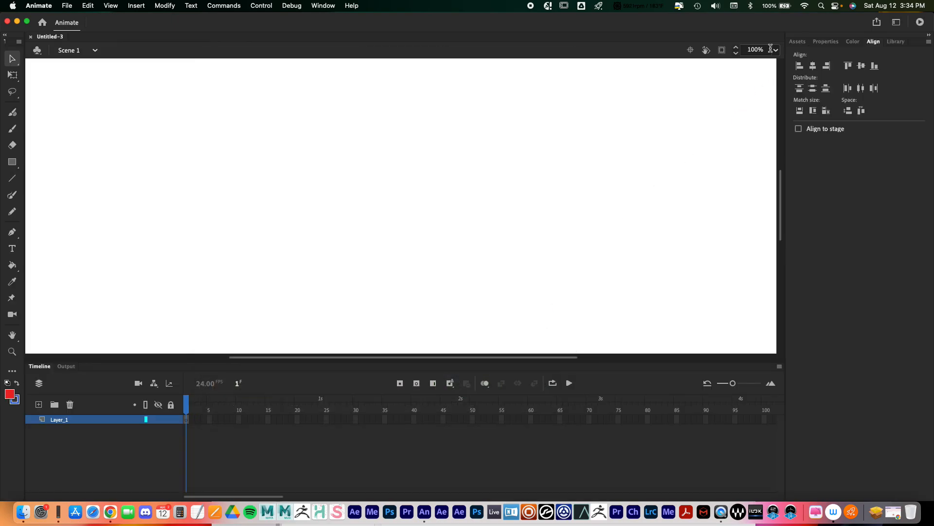
{"action": "left_click", "coordinate": [774, 49]}
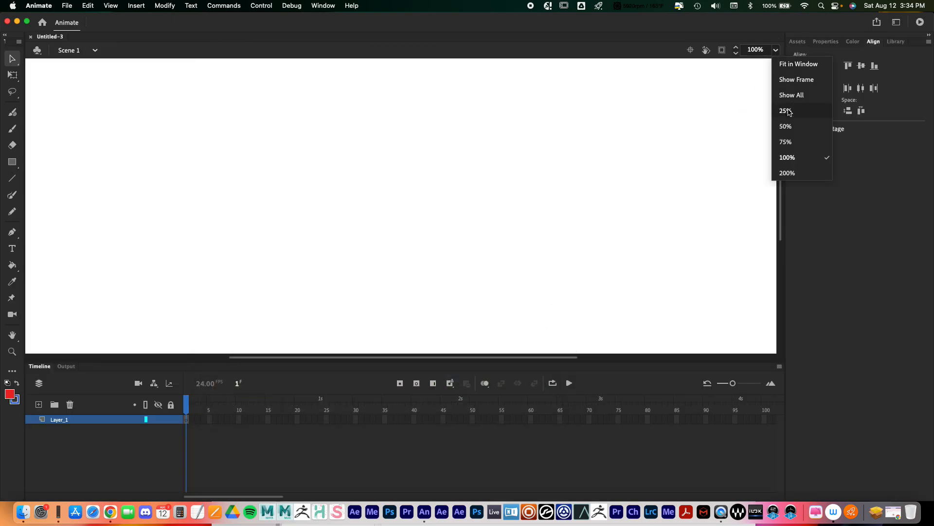
{"action": "left_click", "coordinate": [786, 111]}
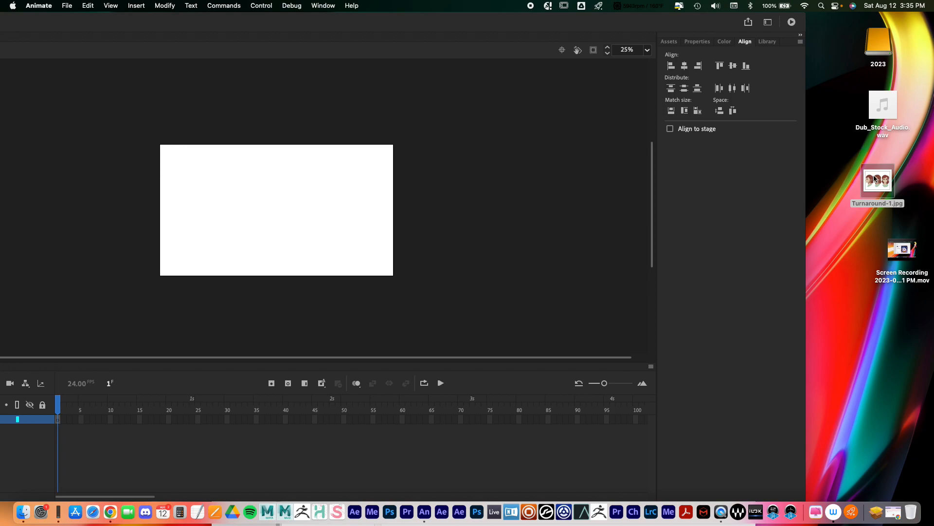
Select Turnaround-1.jpg on the desktop to bring it onto the stage.
{"action": "left_click", "coordinate": [885, 175]}
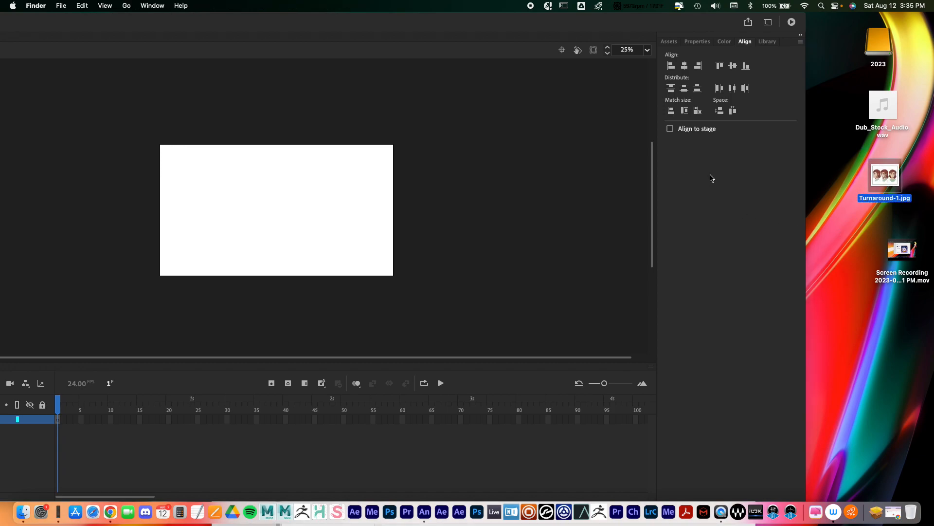
{"action": "mouse_move", "coordinate": [885, 183]}
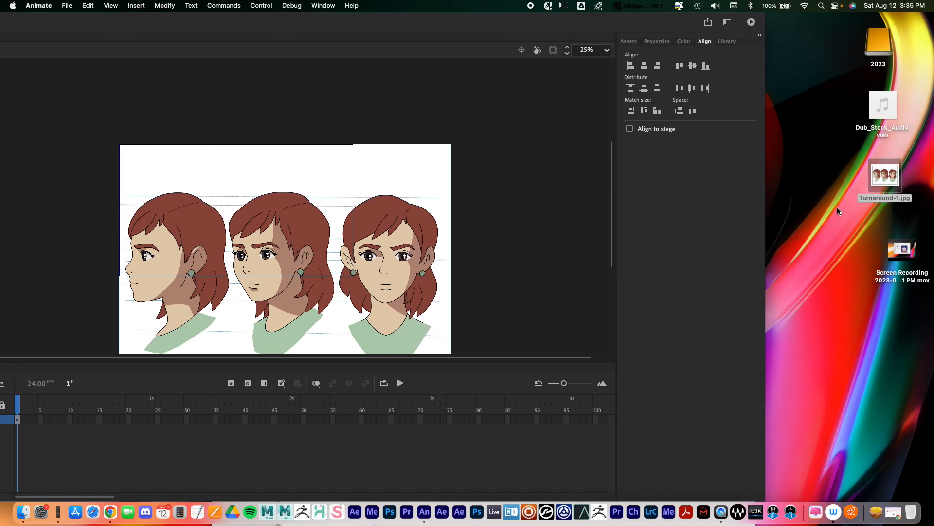
{"action": "mouse_move", "coordinate": [829, 189]}
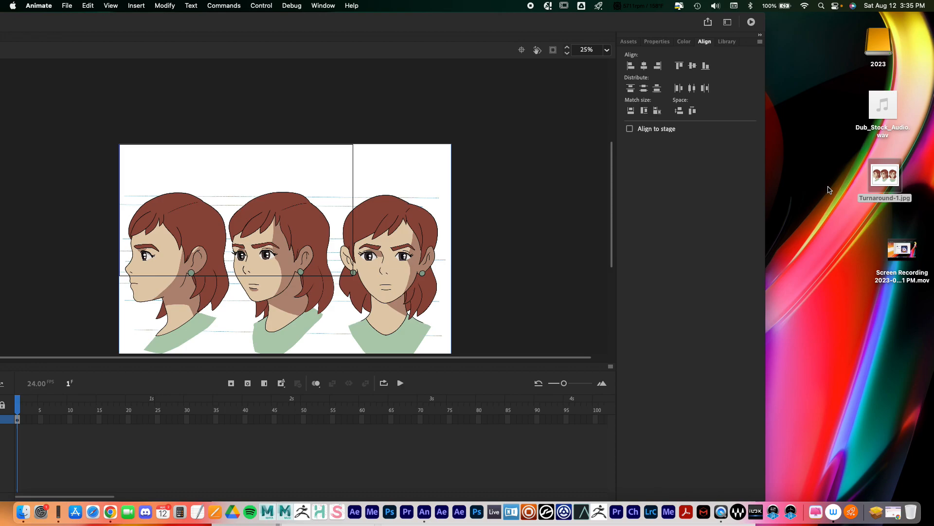
{"action": "mouse_move", "coordinate": [823, 177]}
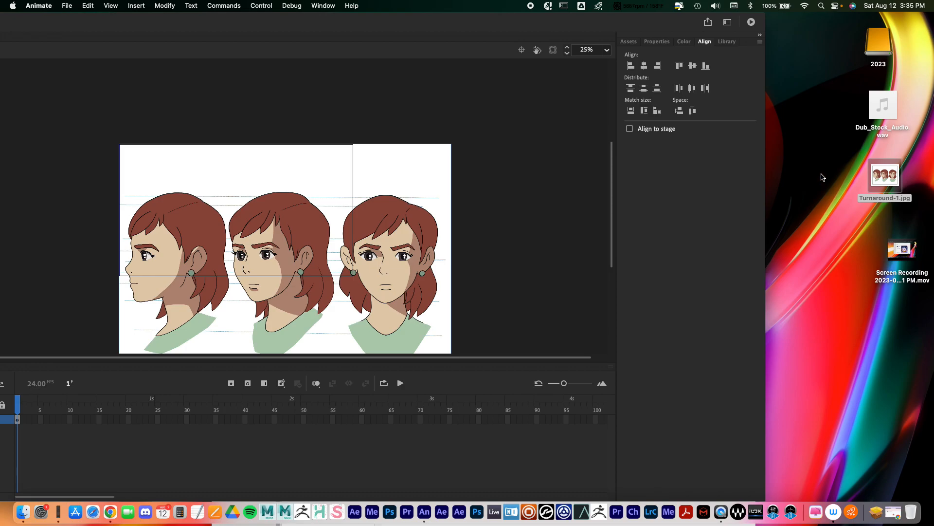
{"action": "mouse_move", "coordinate": [883, 105]}
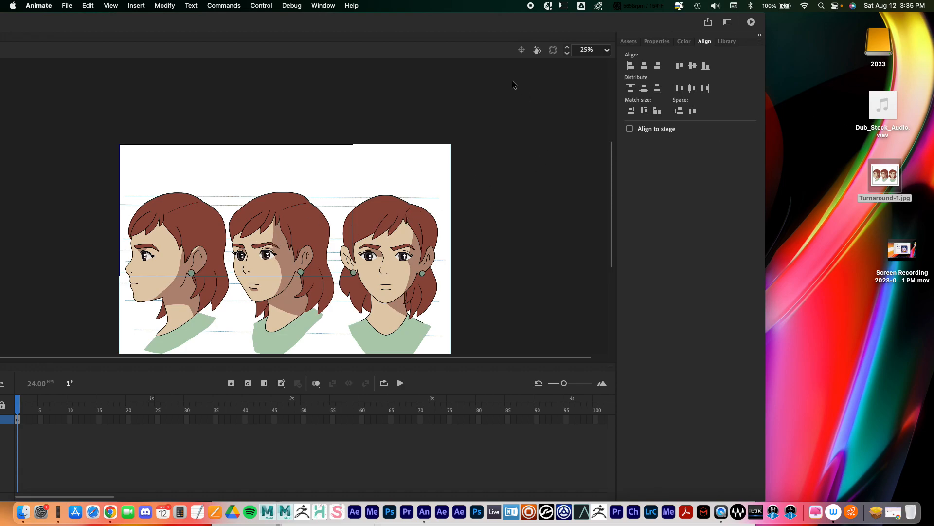
{"action": "mouse_move", "coordinate": [494, 39]}
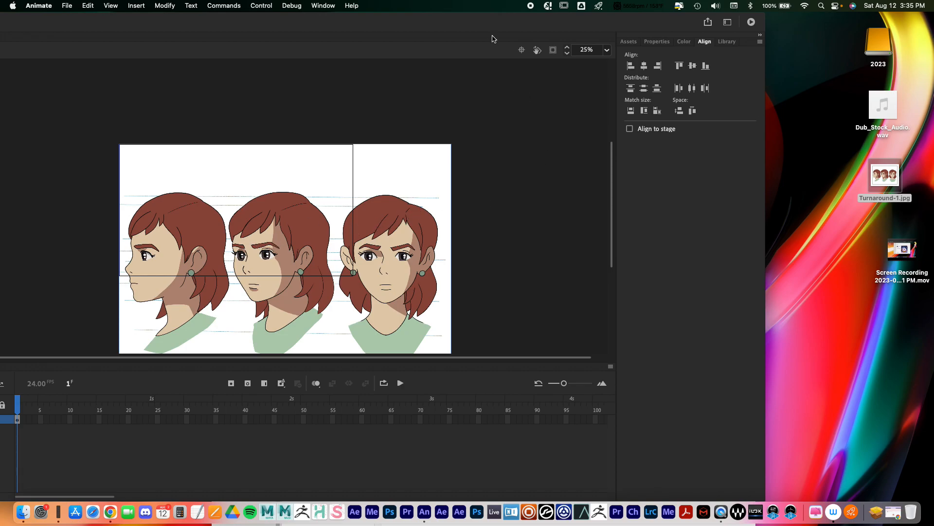
{"action": "mouse_move", "coordinate": [401, 116]}
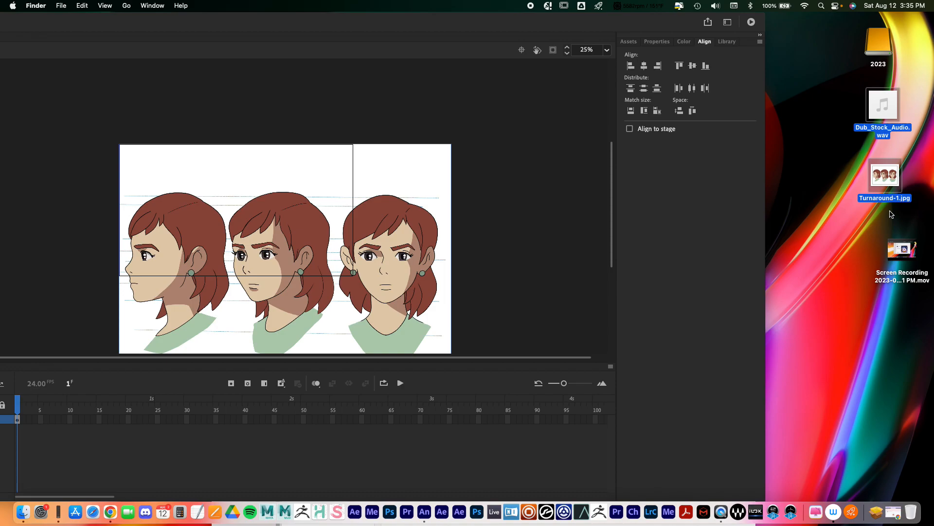
{"action": "mouse_move", "coordinate": [350, 186]}
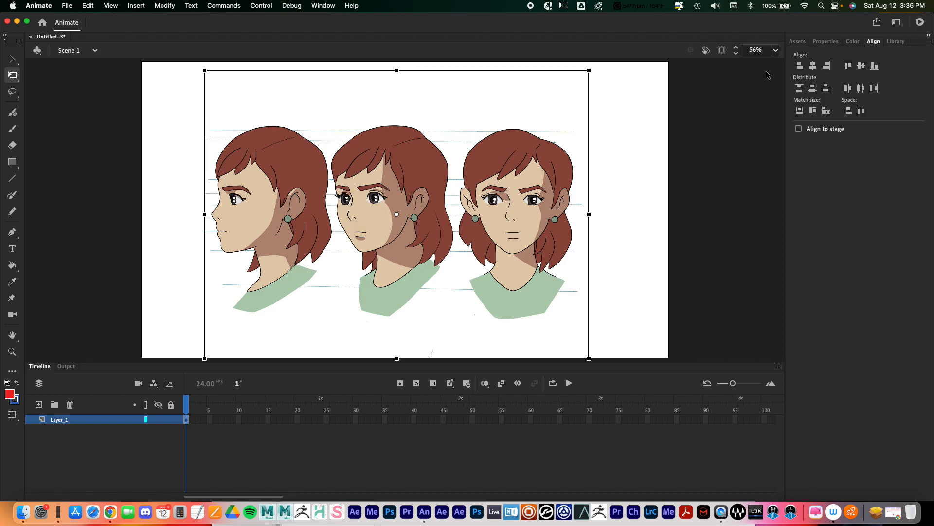
{"action": "mouse_move", "coordinate": [474, 250]}
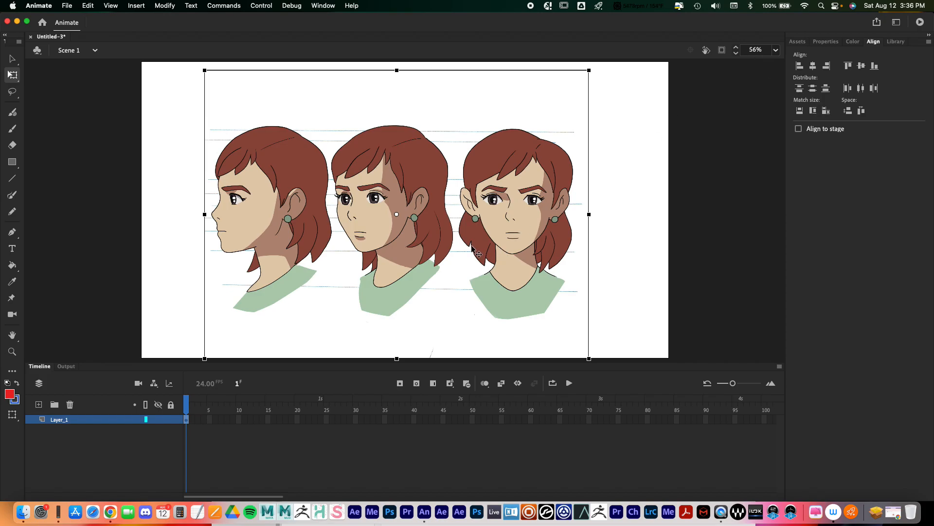
{"action": "mouse_move", "coordinate": [301, 360]}
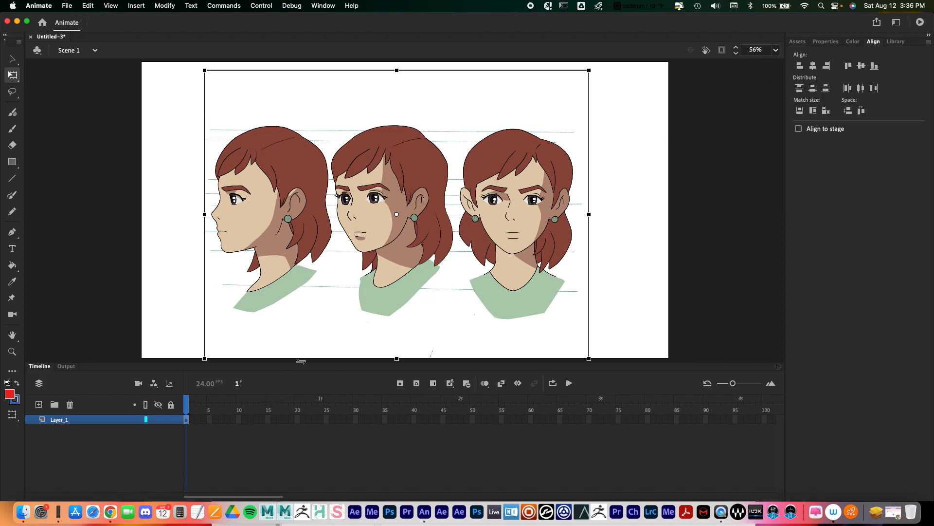
{"action": "mouse_move", "coordinate": [286, 420]}
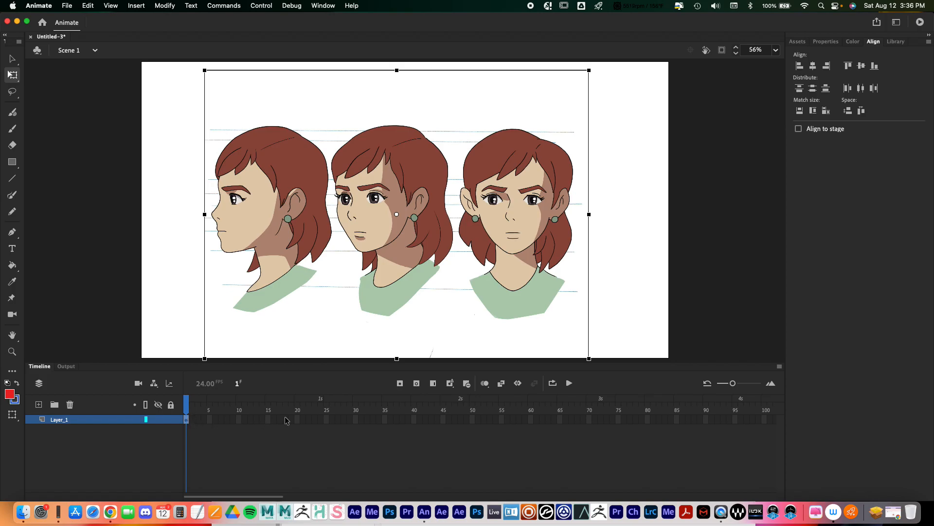
{"action": "mouse_move", "coordinate": [477, 419]}
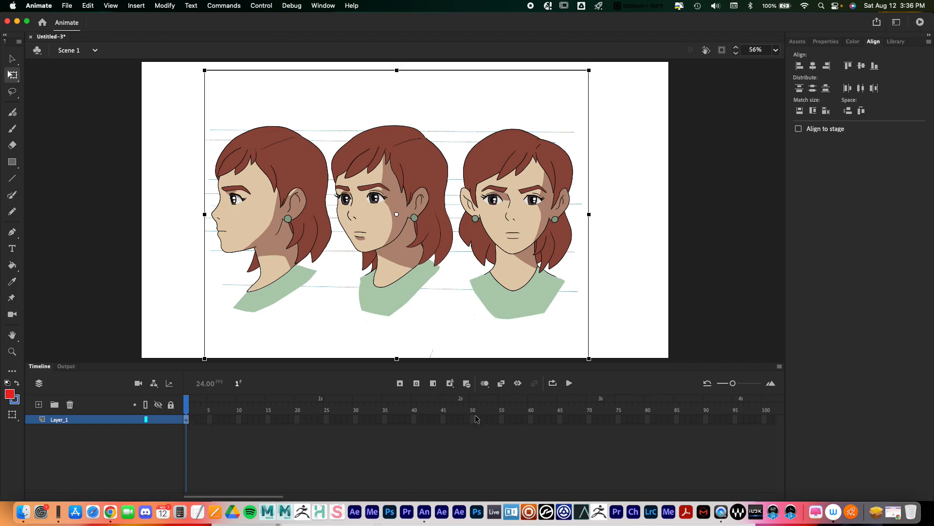
{"action": "mouse_move", "coordinate": [473, 419]}
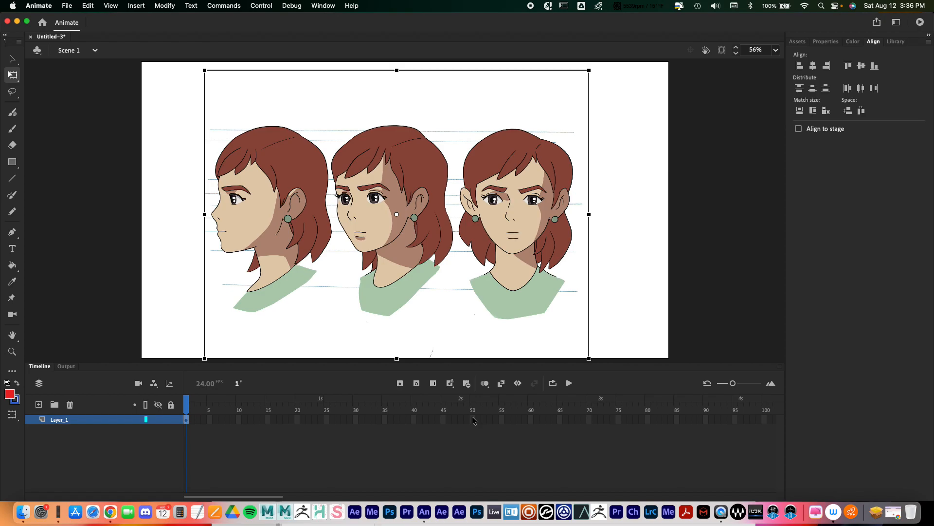
Extend Layer_1 so the turnaround image lasts through frame 48.
{"action": "left_click", "coordinate": [461, 420]}
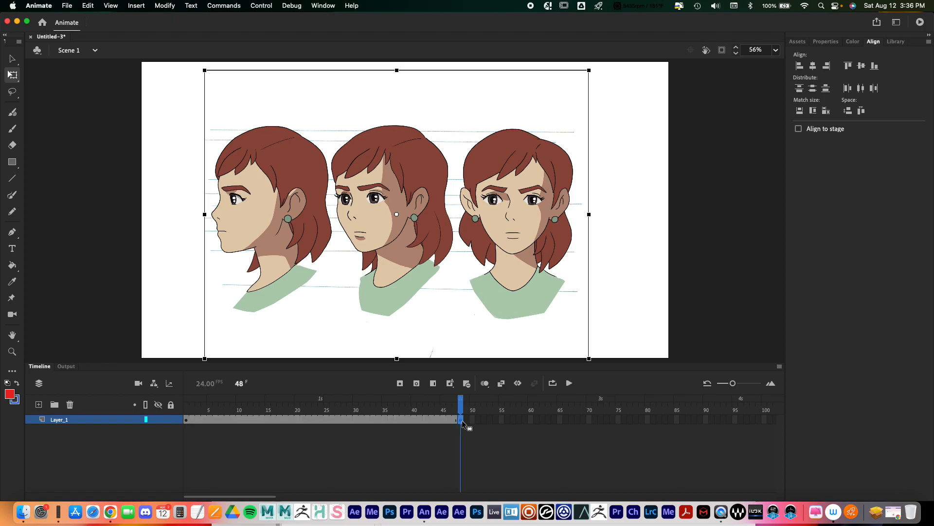
{"action": "mouse_move", "coordinate": [465, 420]}
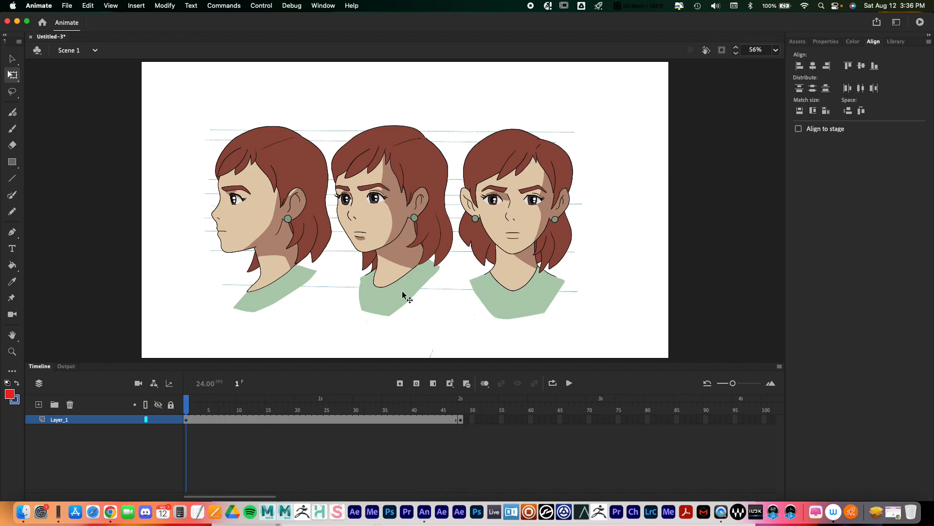
{"action": "mouse_move", "coordinate": [331, 206]}
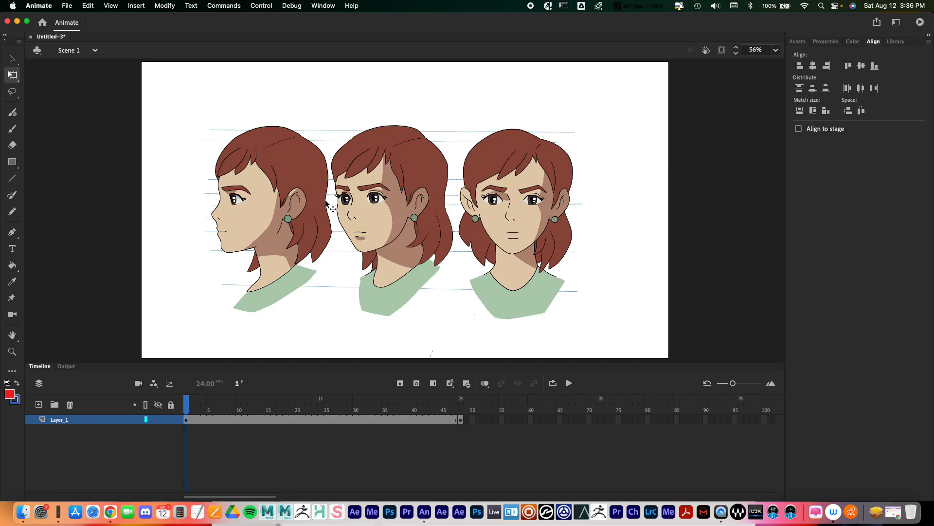
{"action": "left_click", "coordinate": [66, 420]}
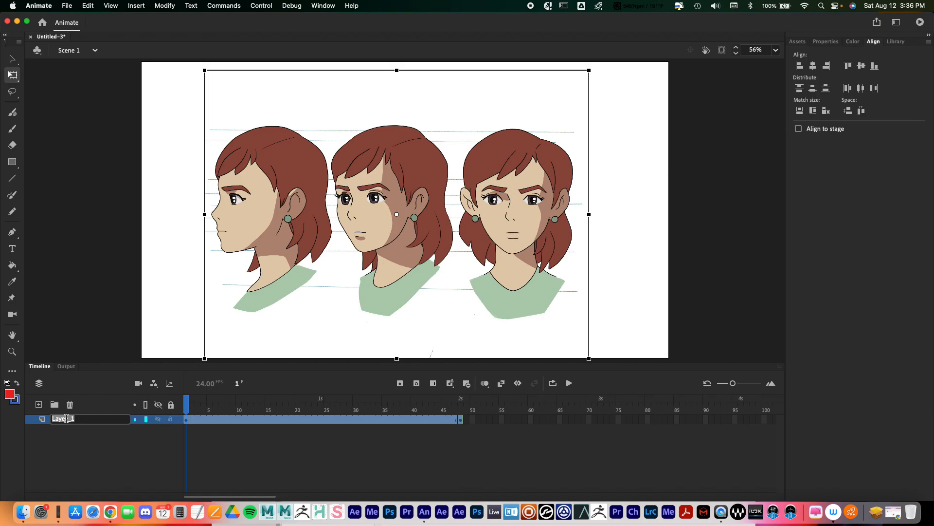
{"action": "type", "text": "Turnaround"}
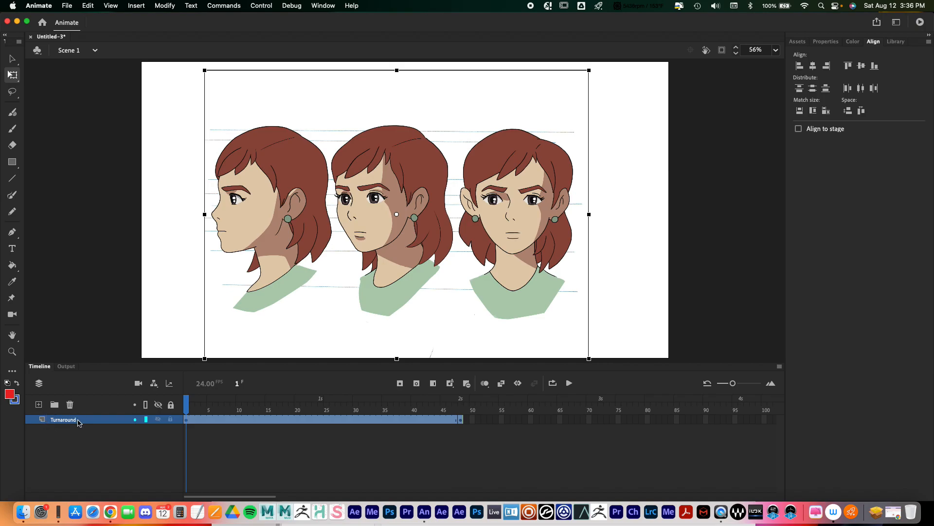
{"action": "right_click", "coordinate": [77, 419]}
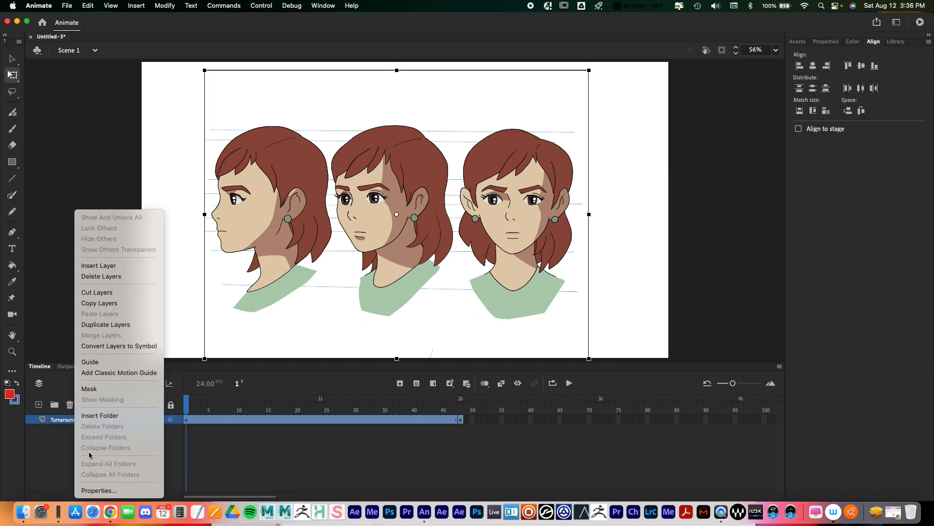
{"action": "mouse_move", "coordinate": [98, 490]}
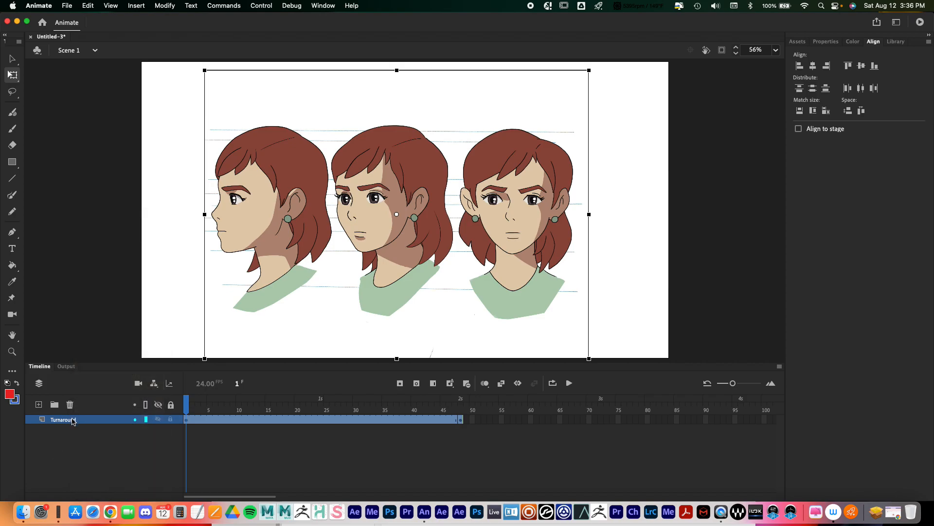
Set the Turnaround layer's opacity to 40% in Layer Properties.
{"action": "double_click", "coordinate": [62, 419]}
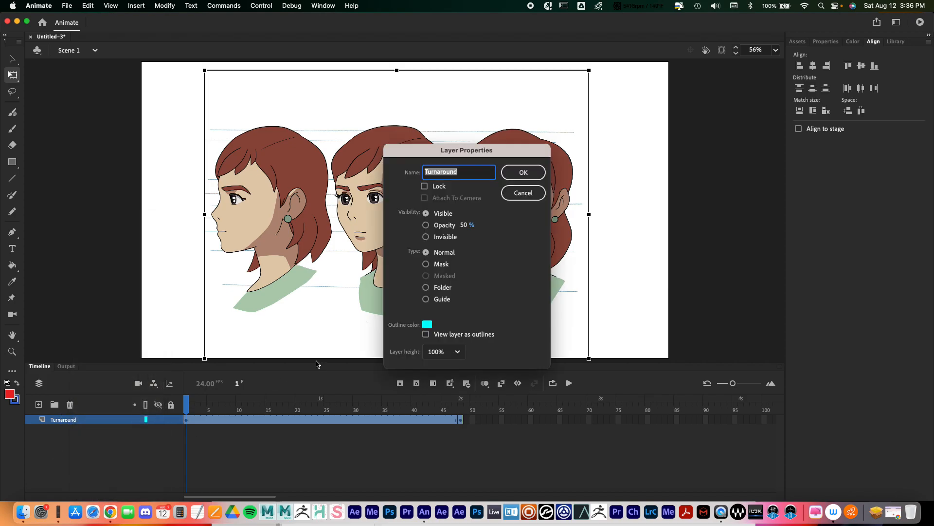
{"action": "left_click", "coordinate": [425, 225]}
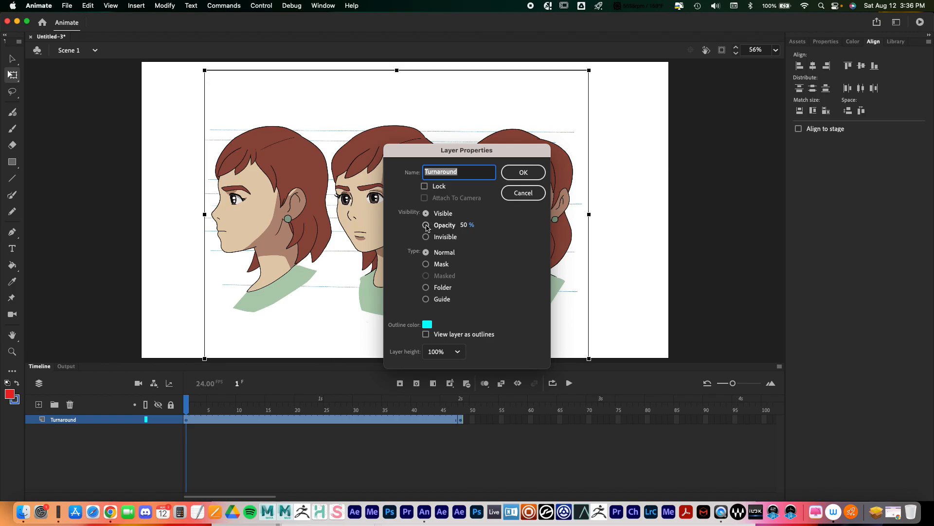
{"action": "left_click", "coordinate": [426, 225]}
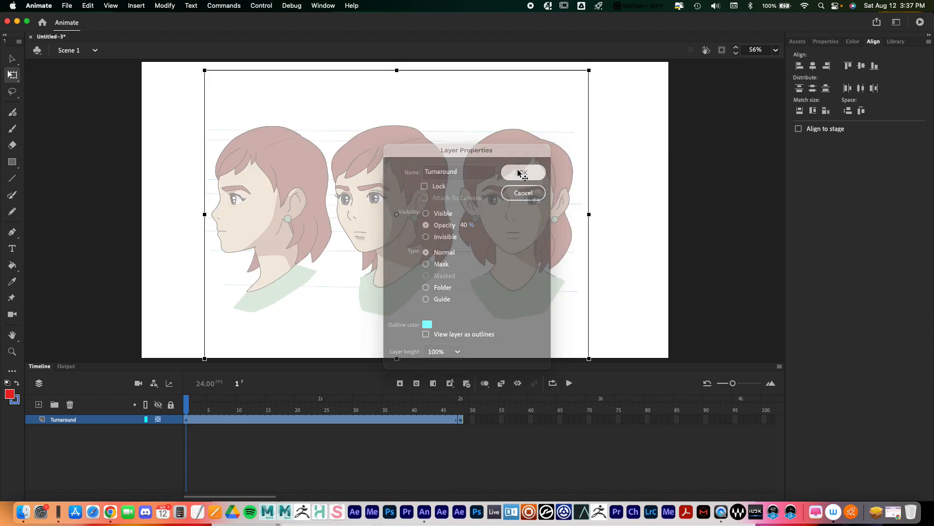
{"action": "left_click", "coordinate": [523, 173]}
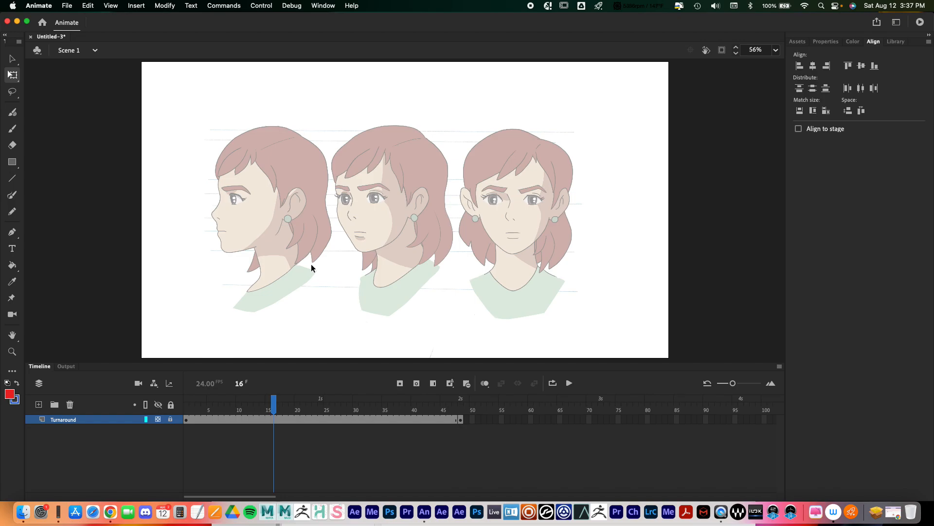
{"action": "mouse_move", "coordinate": [292, 262]}
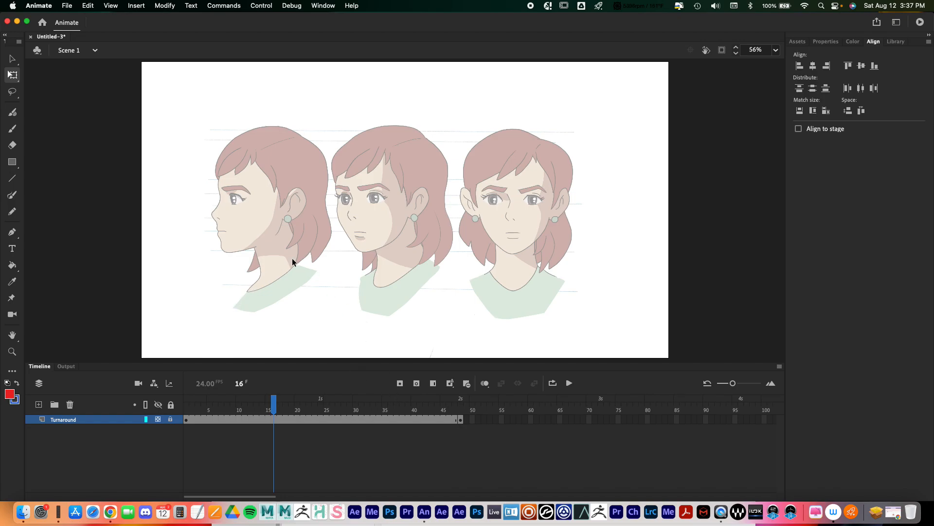
{"action": "mouse_move", "coordinate": [281, 257]}
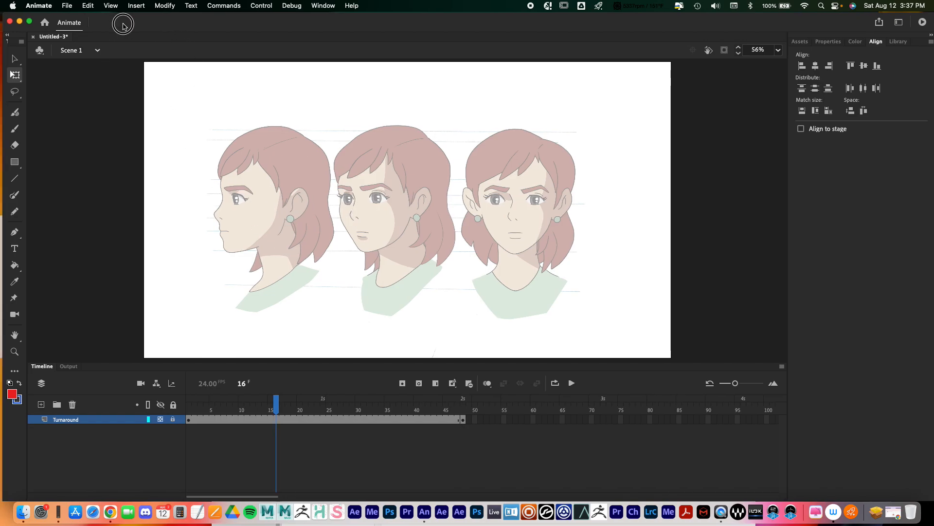
{"action": "mouse_move", "coordinate": [361, 23]}
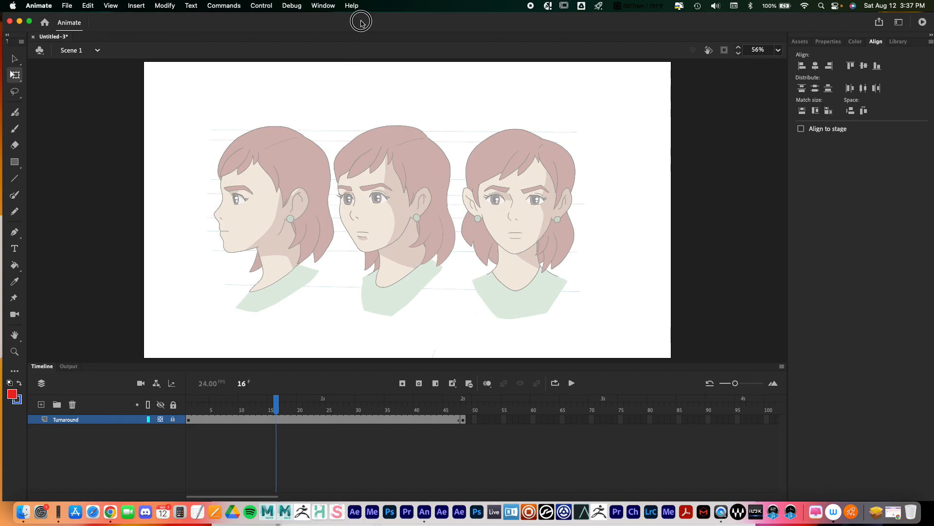
Add an empty Layer_2 above the Turnaround layer.
{"action": "left_click", "coordinate": [826, 131]}
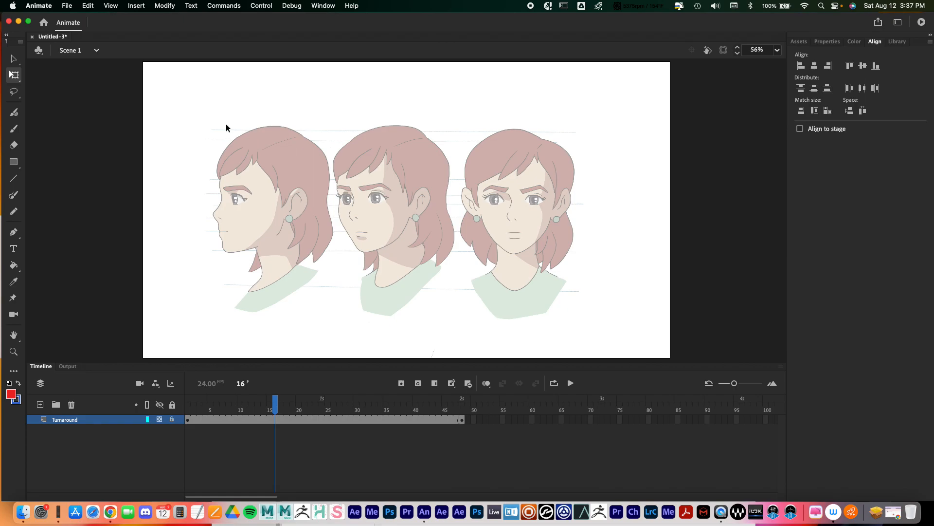
{"action": "mouse_move", "coordinate": [70, 5]}
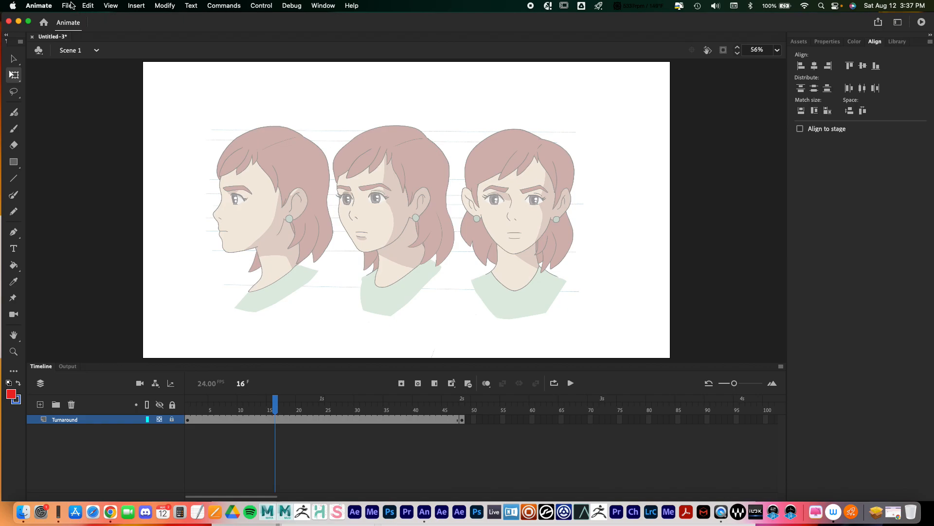
{"action": "left_click", "coordinate": [67, 6]}
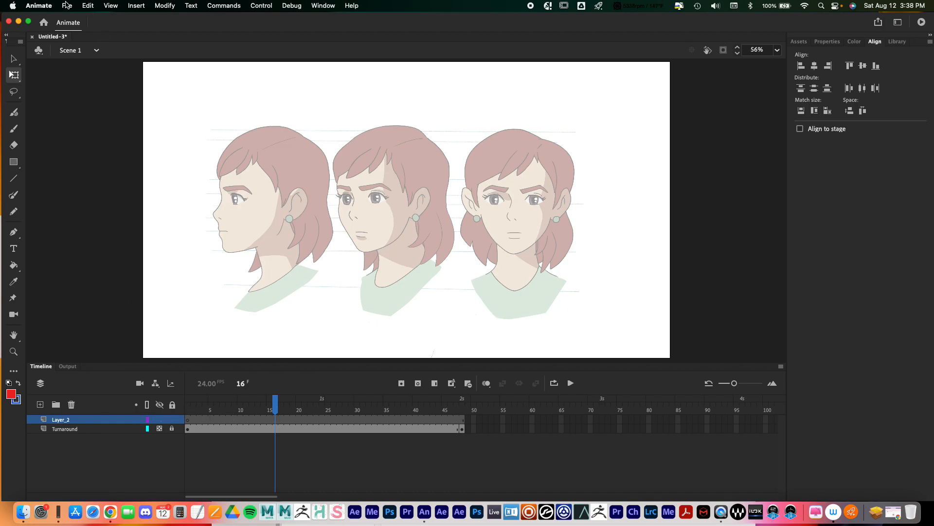
Start Import to Stage and pick Dub_Stock_Audio.wav with WAV Sound format.
{"action": "left_click", "coordinate": [66, 5]}
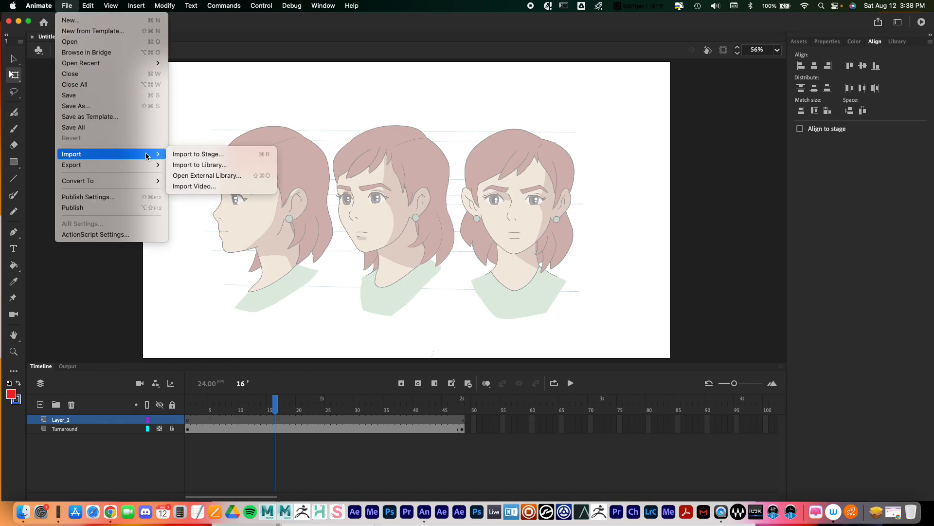
{"action": "mouse_move", "coordinate": [199, 154]}
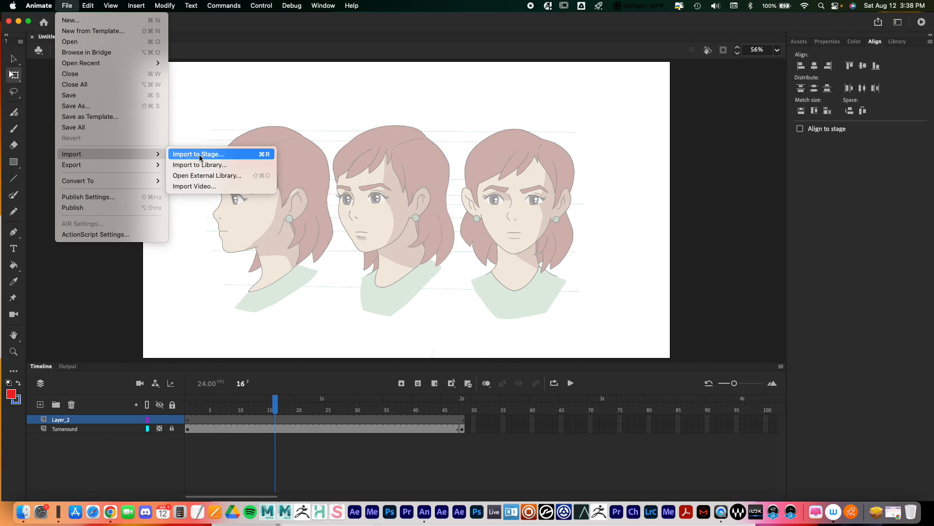
{"action": "left_click", "coordinate": [198, 154]}
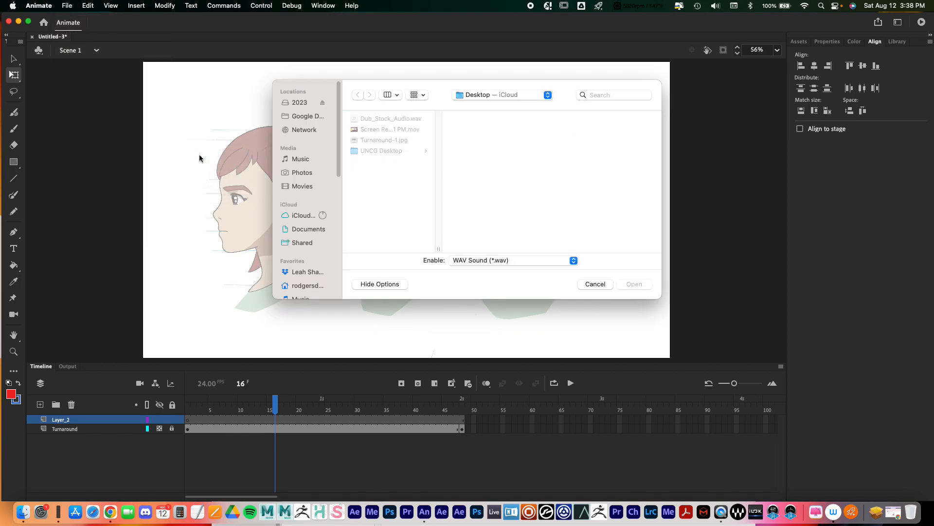
{"action": "left_click", "coordinate": [390, 118]}
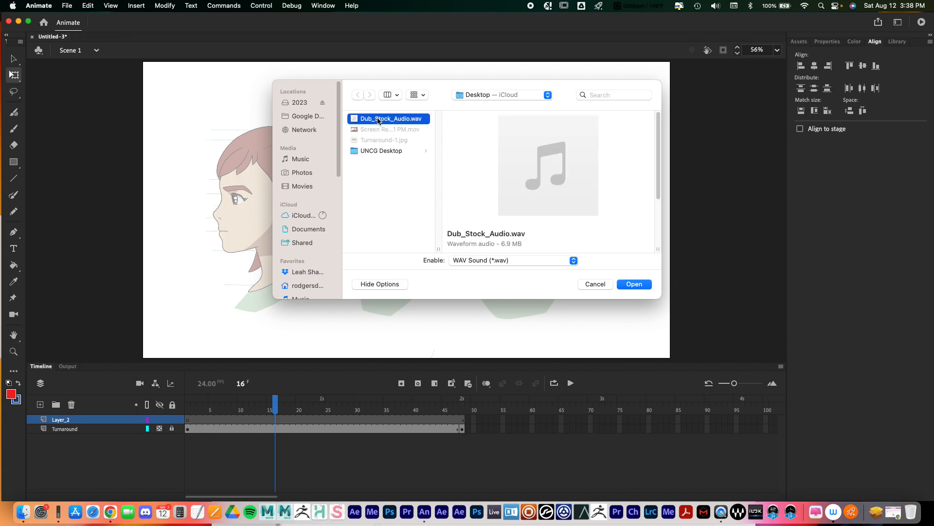
{"action": "mouse_move", "coordinate": [520, 298]}
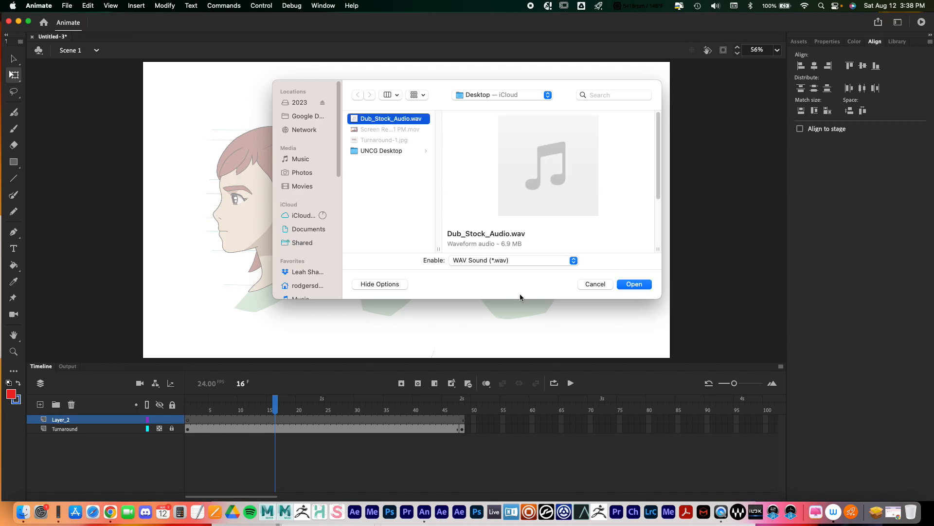
{"action": "mouse_move", "coordinate": [457, 251]}
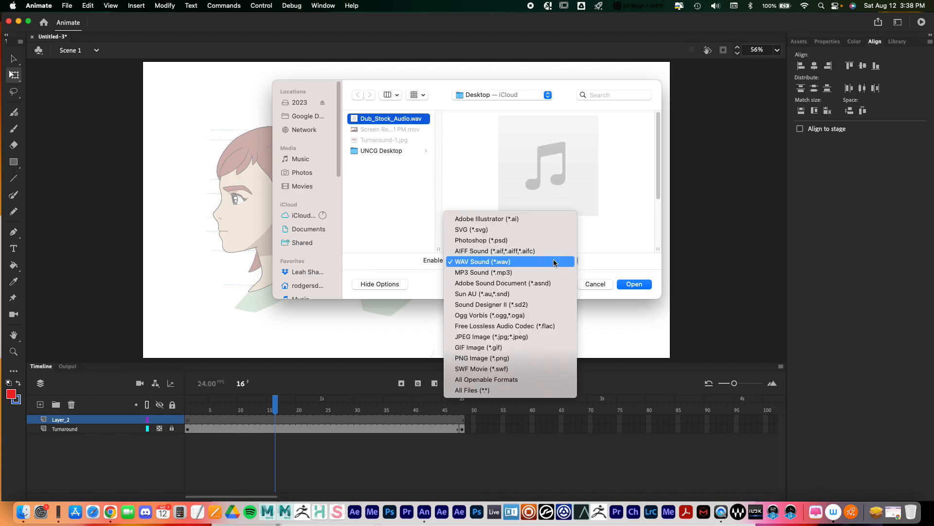
{"action": "left_click", "coordinate": [480, 261]}
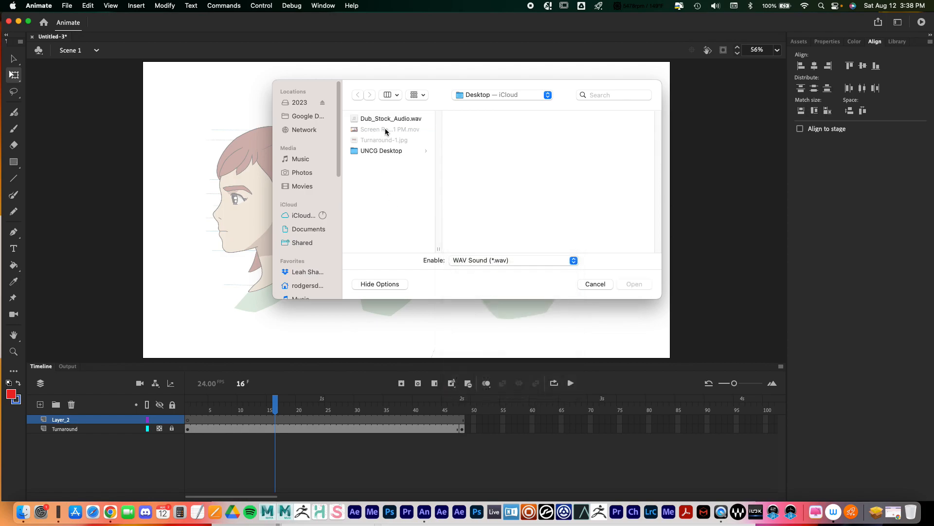
{"action": "mouse_move", "coordinate": [510, 262]}
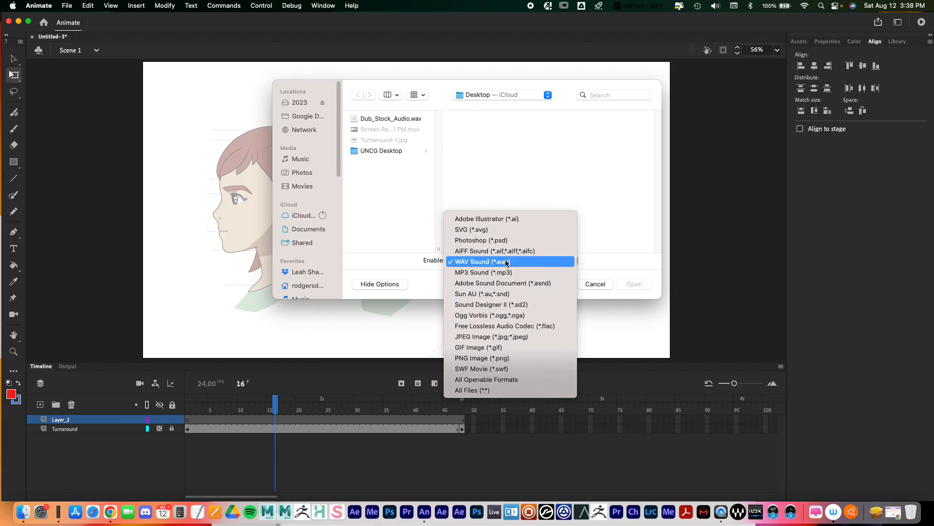
Confirm WAV Sound format and import Dub_Stock_Audio.wav into Layer_2.
{"action": "left_click", "coordinate": [509, 261]}
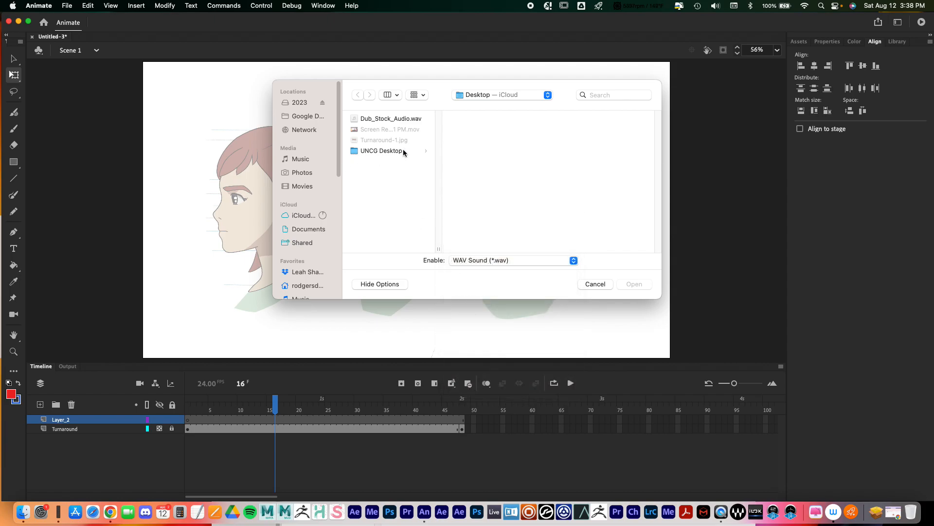
{"action": "left_click", "coordinate": [390, 118]}
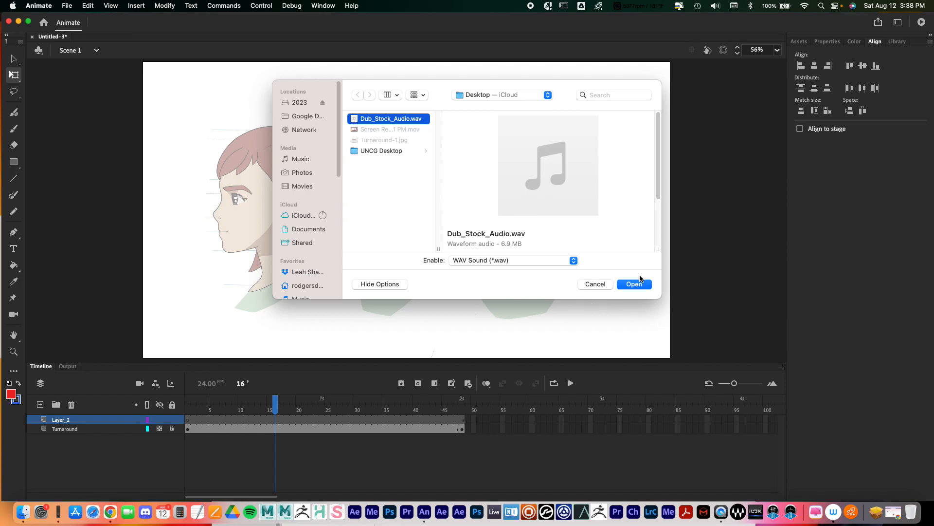
{"action": "left_click", "coordinate": [634, 284]}
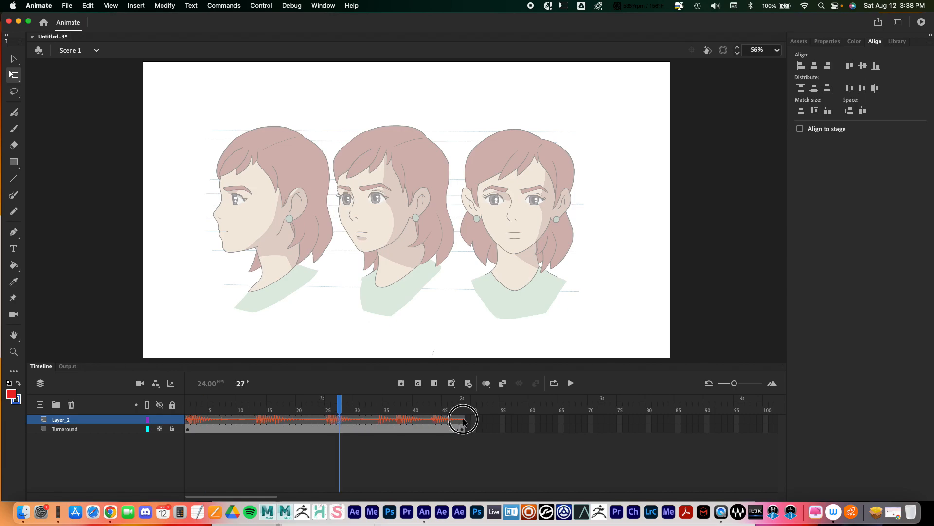
Play the scene from frame 1 to hear the audio with the turnaround.
{"action": "left_click", "coordinate": [187, 404]}
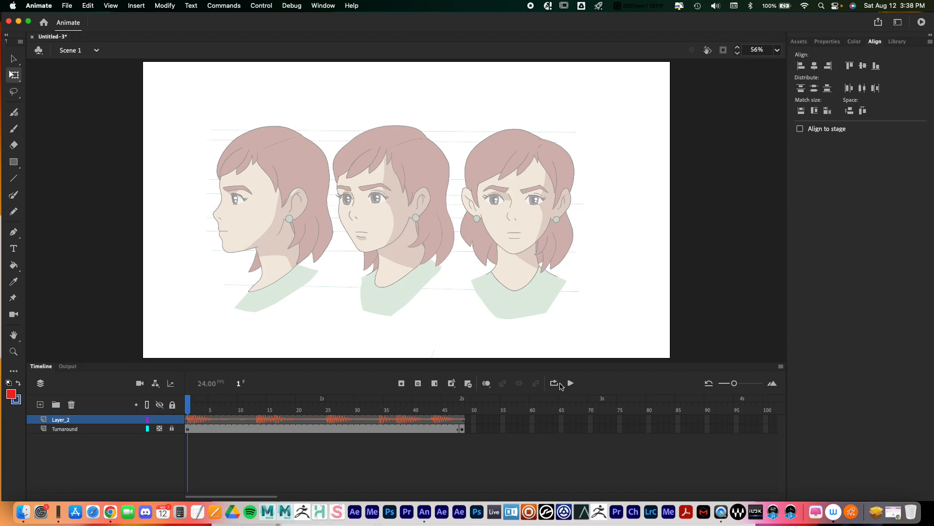
{"action": "left_click", "coordinate": [569, 383]}
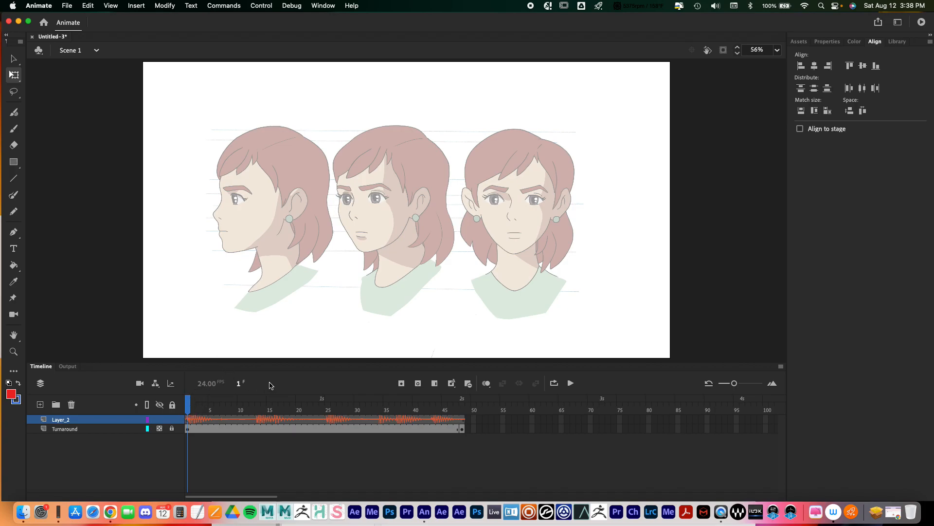
{"action": "mouse_move", "coordinate": [276, 403]}
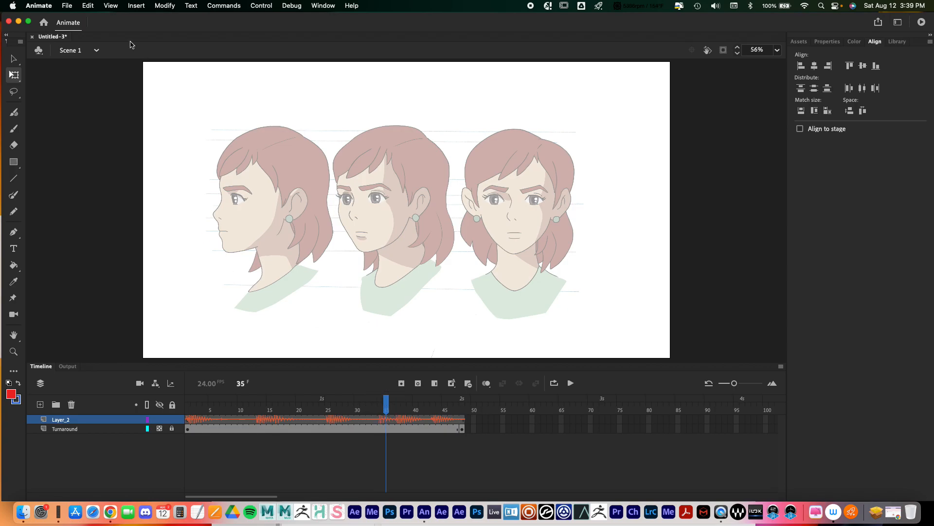
{"action": "mouse_move", "coordinate": [249, 268]}
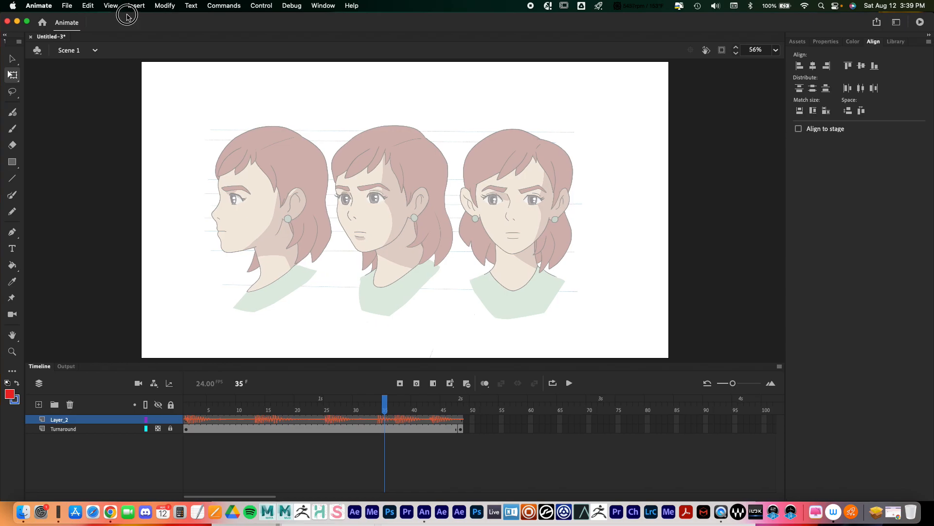
{"action": "left_click", "coordinate": [66, 5]}
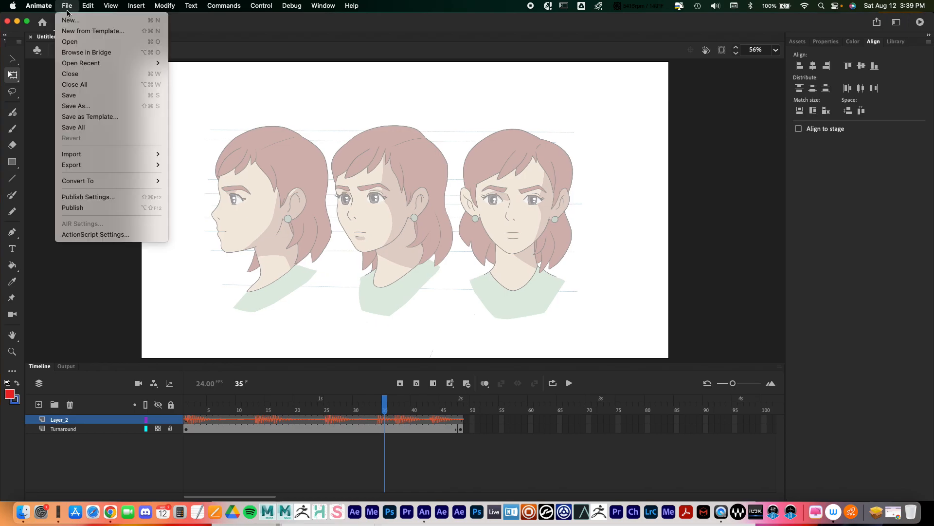
Save the document as TRASH.fla on the Desktop.
{"action": "left_click", "coordinate": [76, 106]}
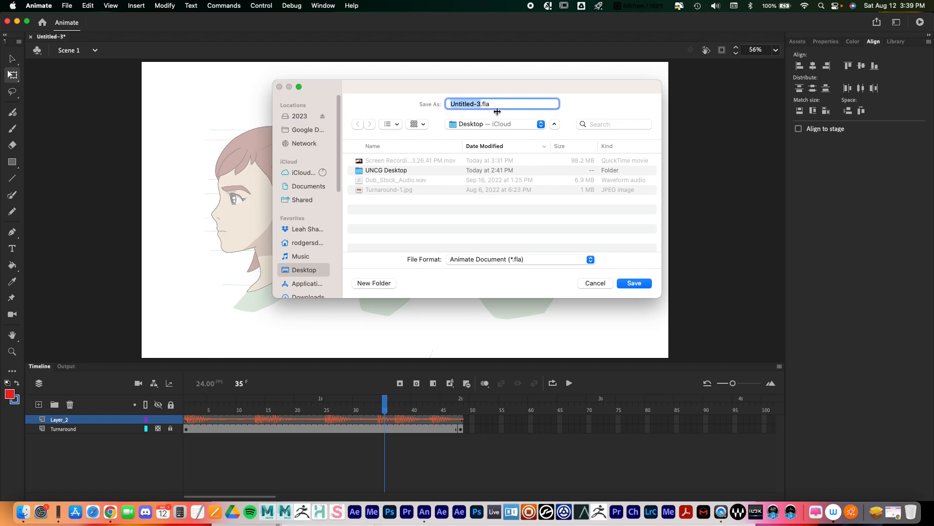
{"action": "type", "text": "TRASH.fla"}
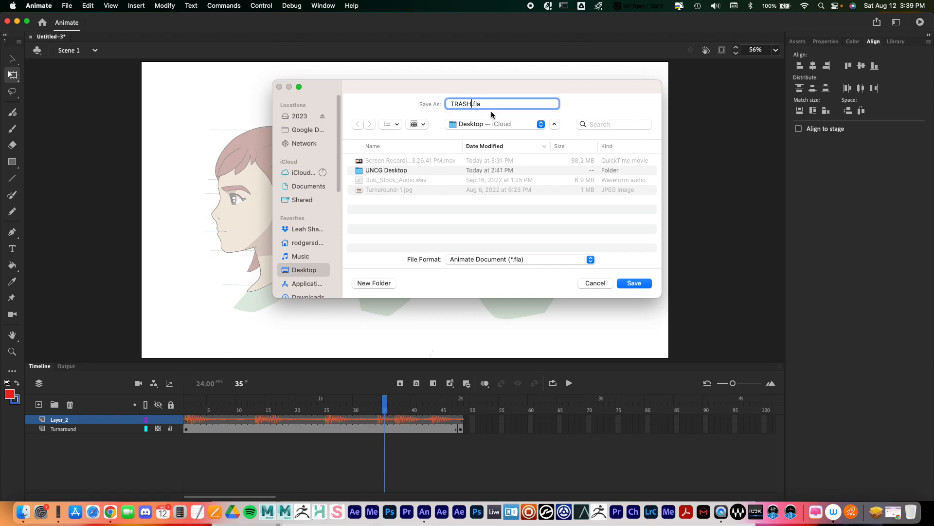
{"action": "left_click", "coordinate": [634, 283]}
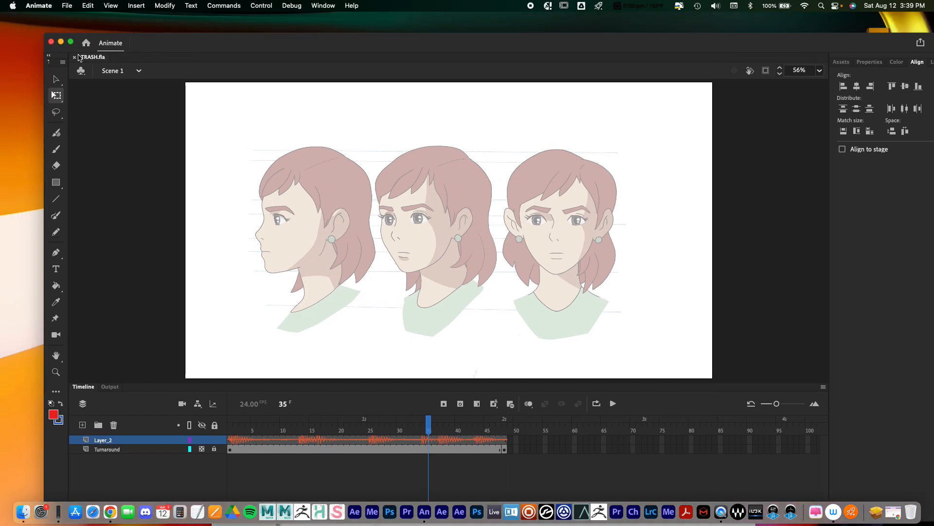
Close the document and Animate start window, then select TRASH.fla on the desktop.
{"action": "left_click", "coordinate": [86, 43]}
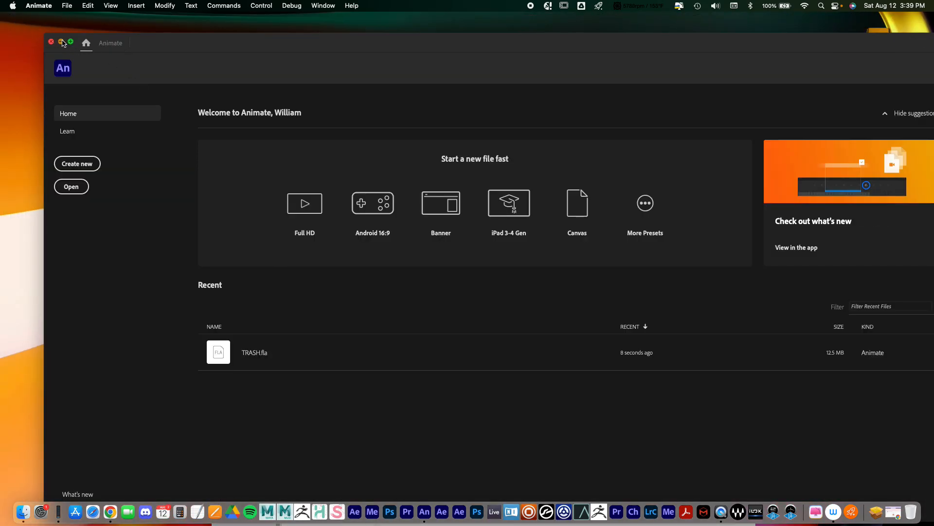
{"action": "left_click", "coordinate": [62, 42]}
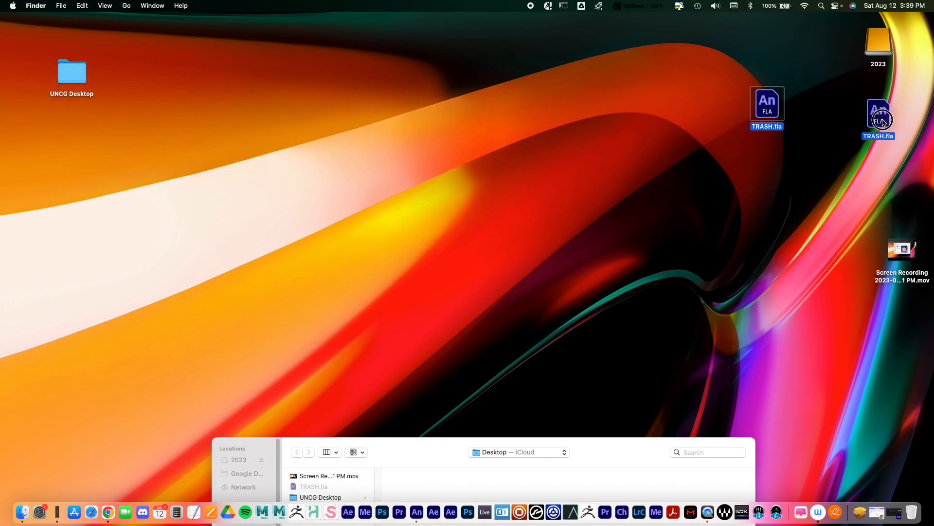
{"action": "left_click", "coordinate": [696, 118]}
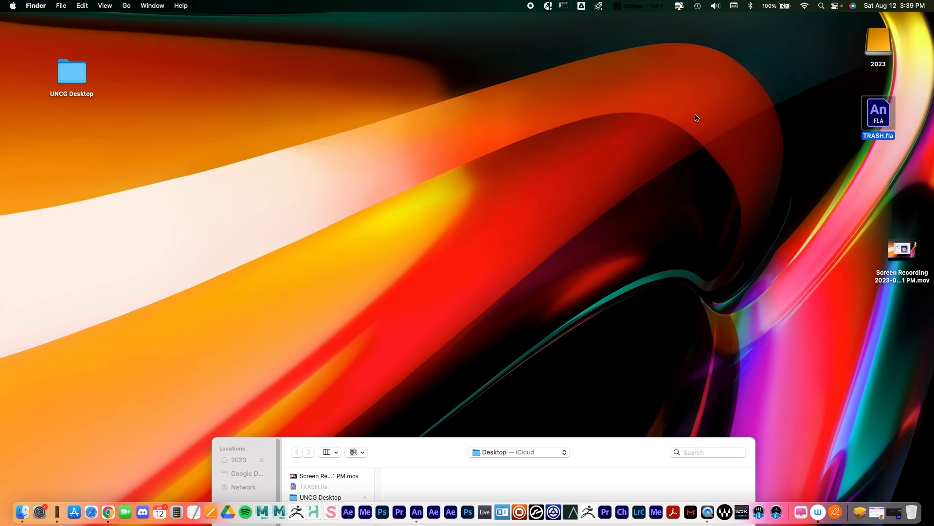
{"action": "mouse_move", "coordinate": [789, 173]}
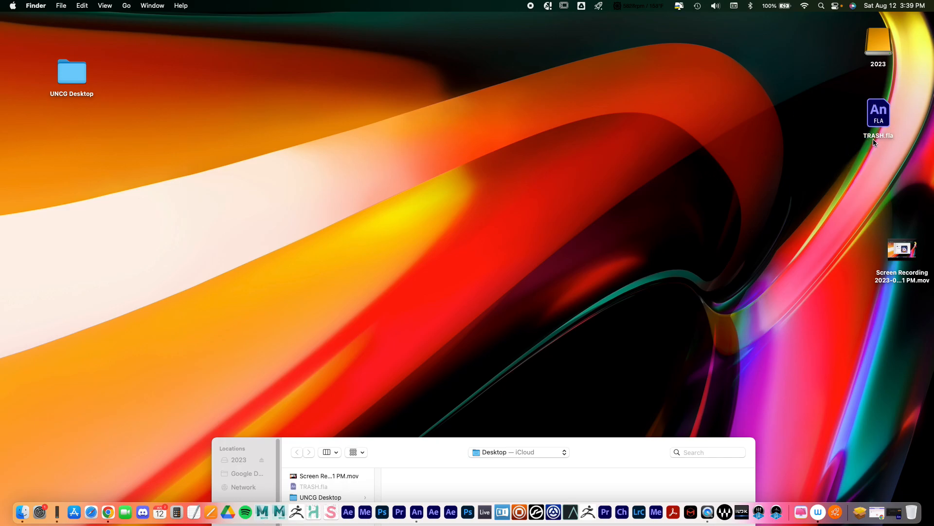
{"action": "mouse_move", "coordinate": [887, 124]}
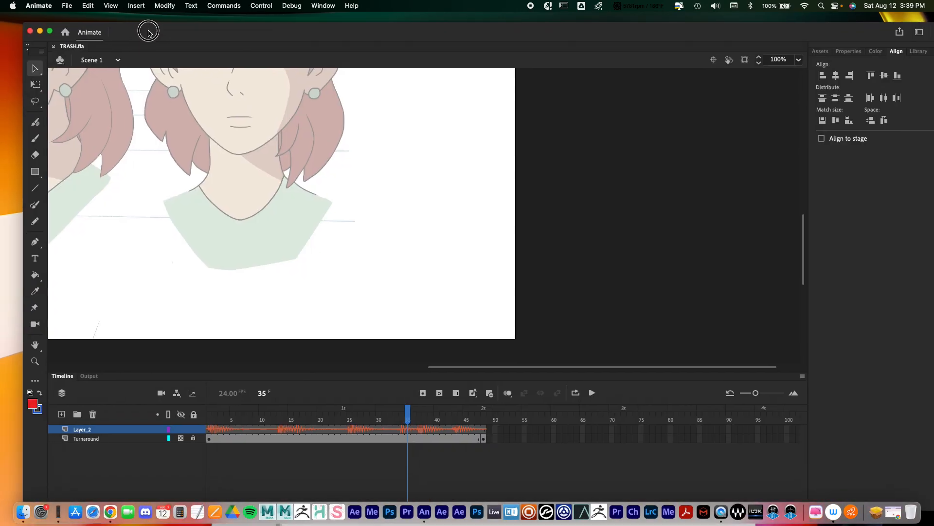
{"action": "left_click", "coordinate": [65, 32]}
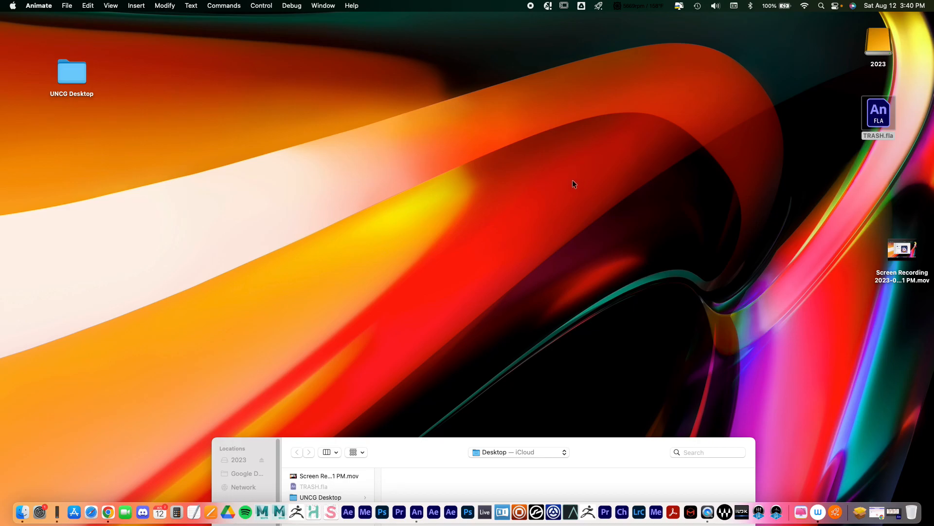
{"action": "mouse_move", "coordinate": [66, 94]}
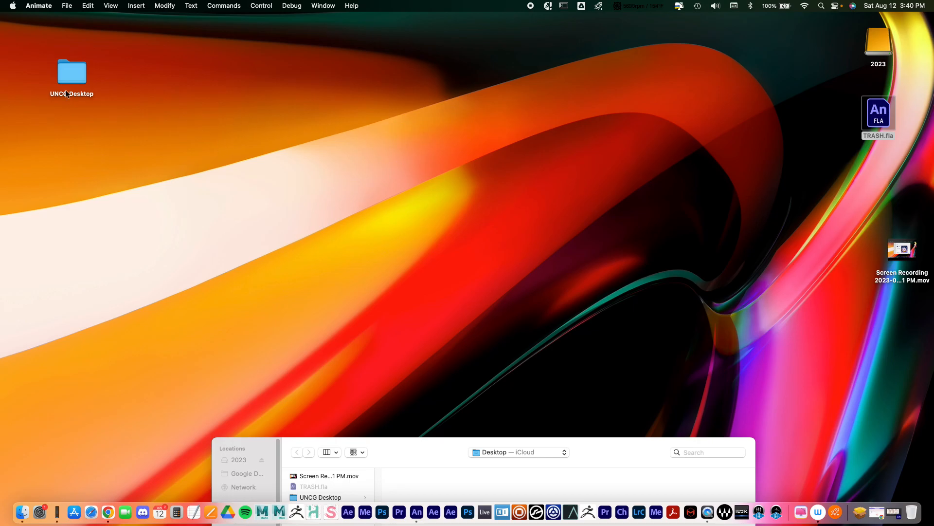
{"action": "mouse_move", "coordinate": [471, 101]}
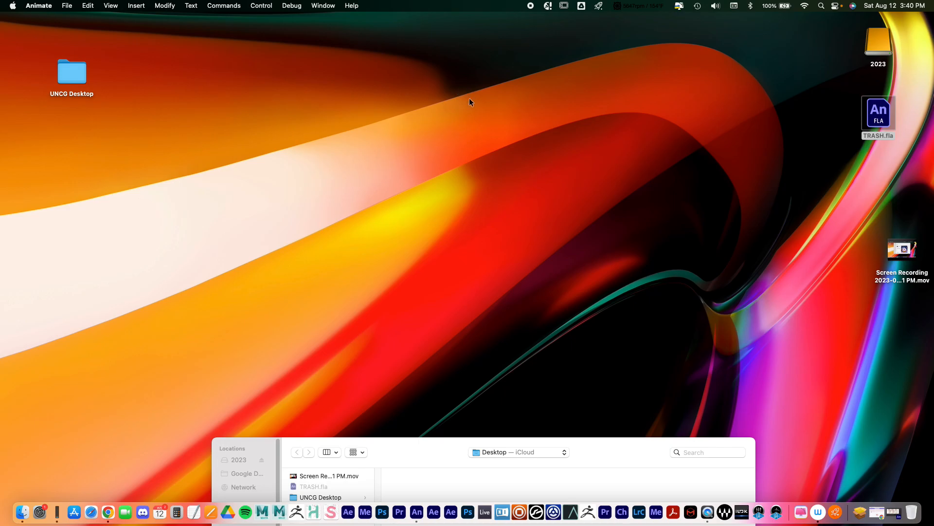
{"action": "mouse_move", "coordinate": [435, 99]}
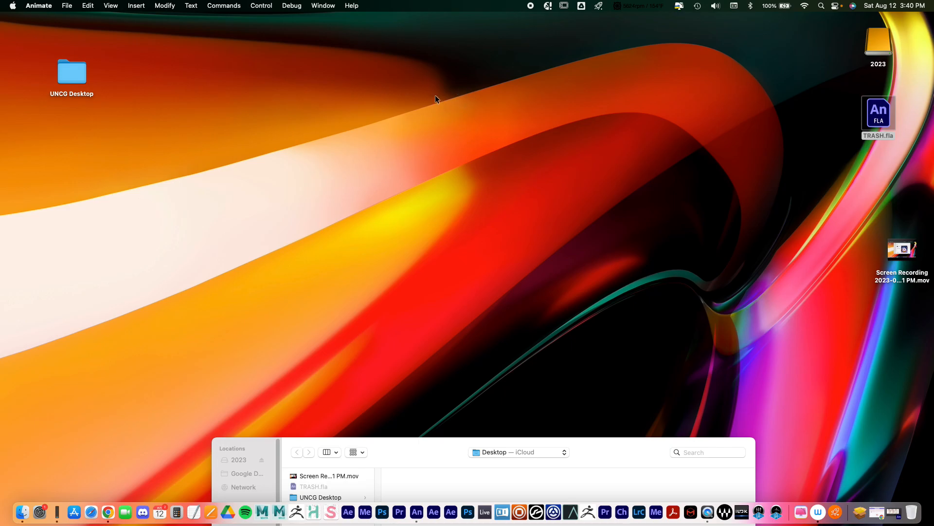
{"action": "mouse_move", "coordinate": [511, 105]}
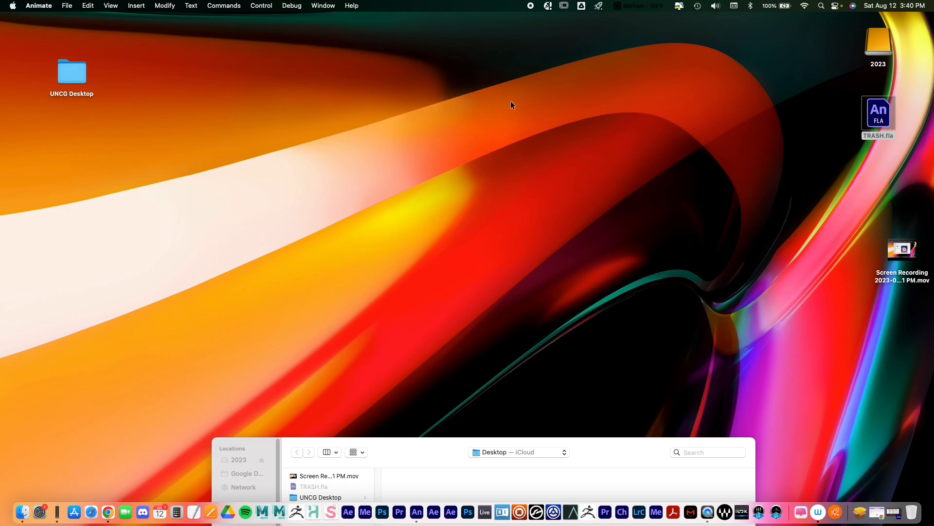
{"action": "mouse_move", "coordinate": [871, 170]}
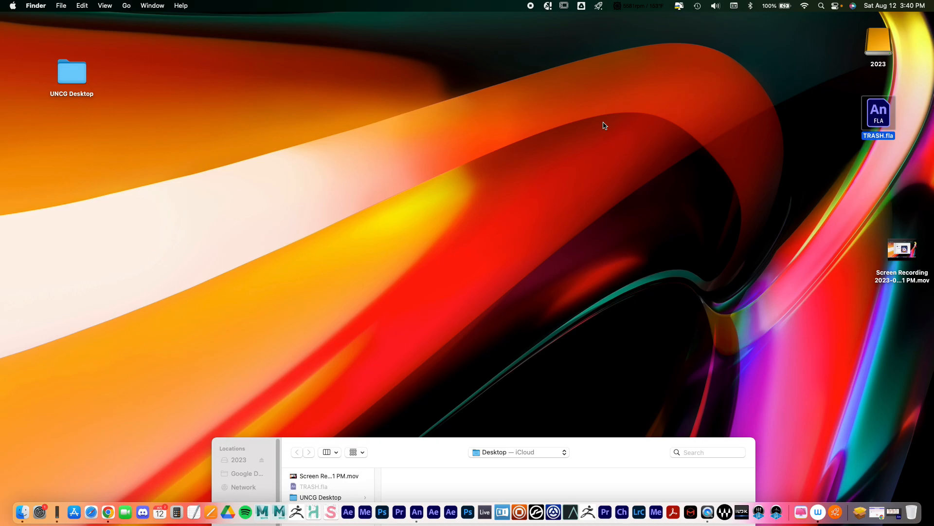
{"action": "mouse_move", "coordinate": [399, 97]}
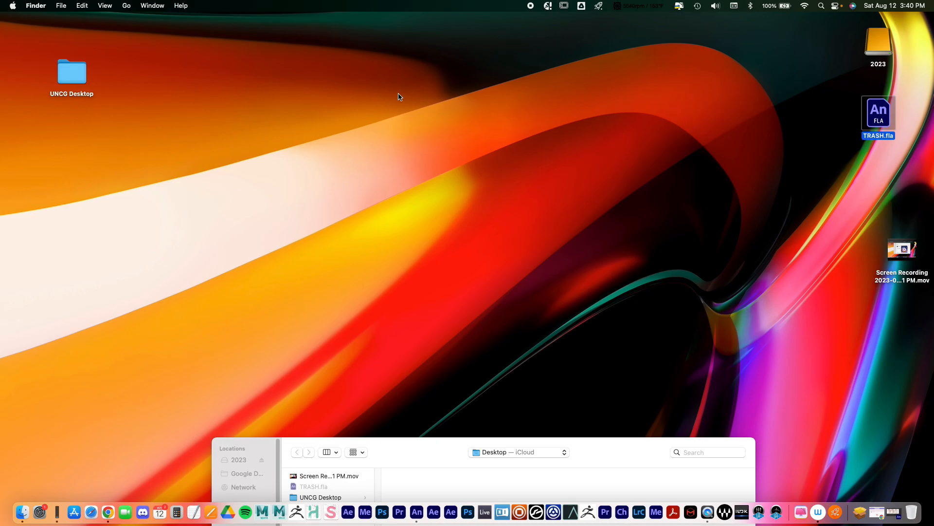
{"action": "mouse_move", "coordinate": [594, 97]}
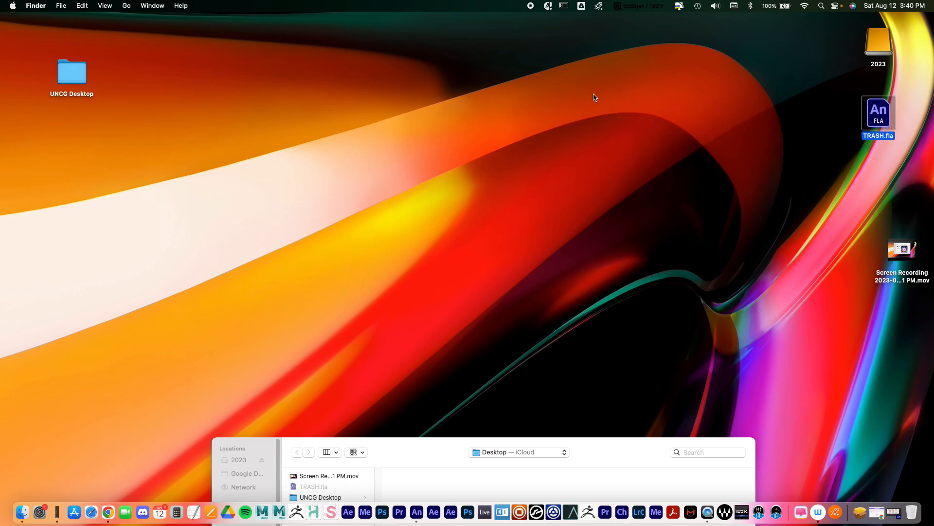
{"action": "mouse_move", "coordinate": [581, 104]}
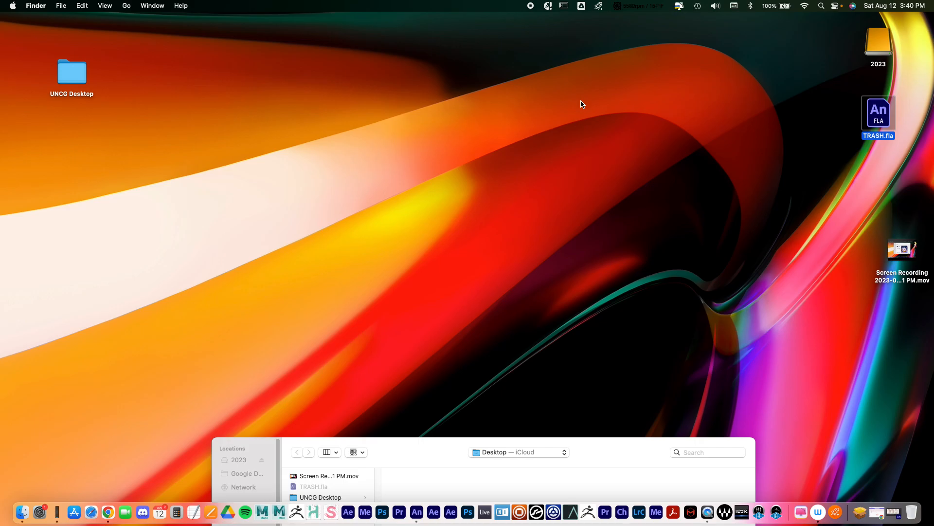
Create a new desktop folder named 'Animate Demo' via the desktop context menu.
{"action": "right_click", "coordinate": [582, 104]}
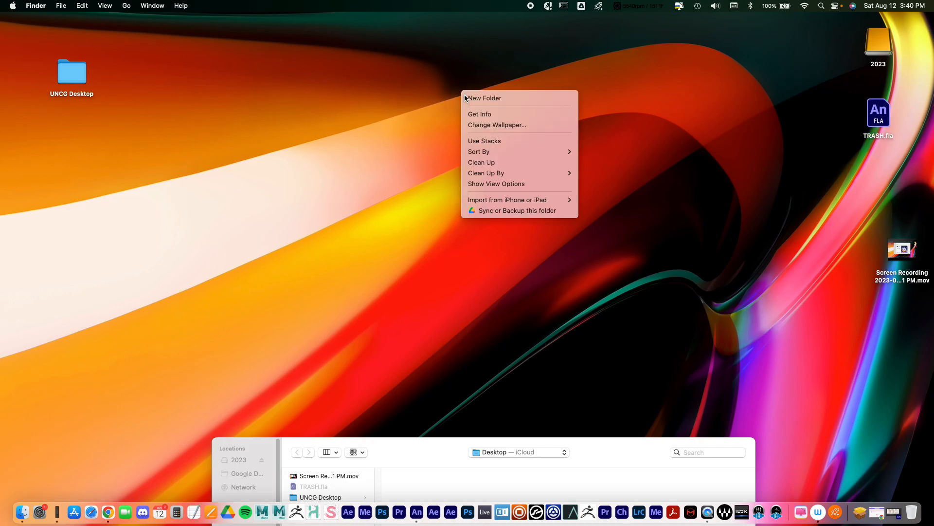
{"action": "left_click", "coordinate": [484, 98]}
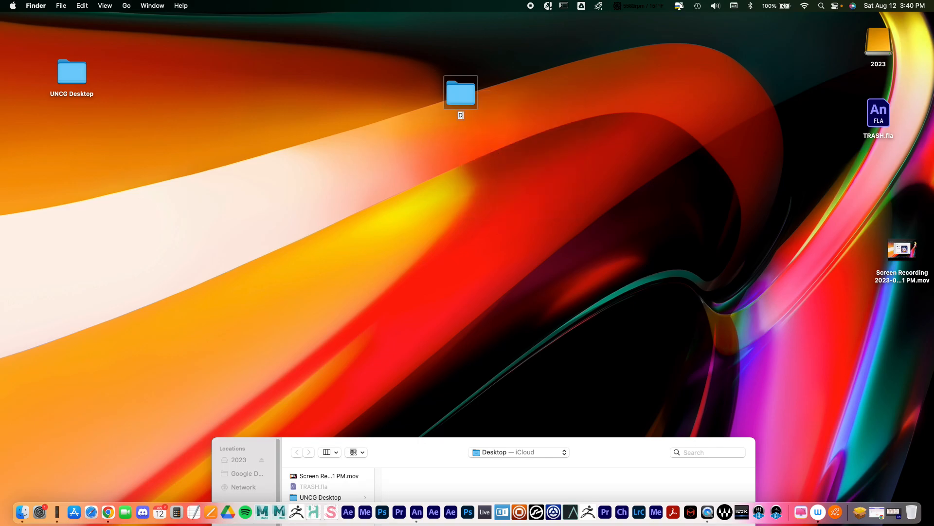
{"action": "type", "text": "Anima"}
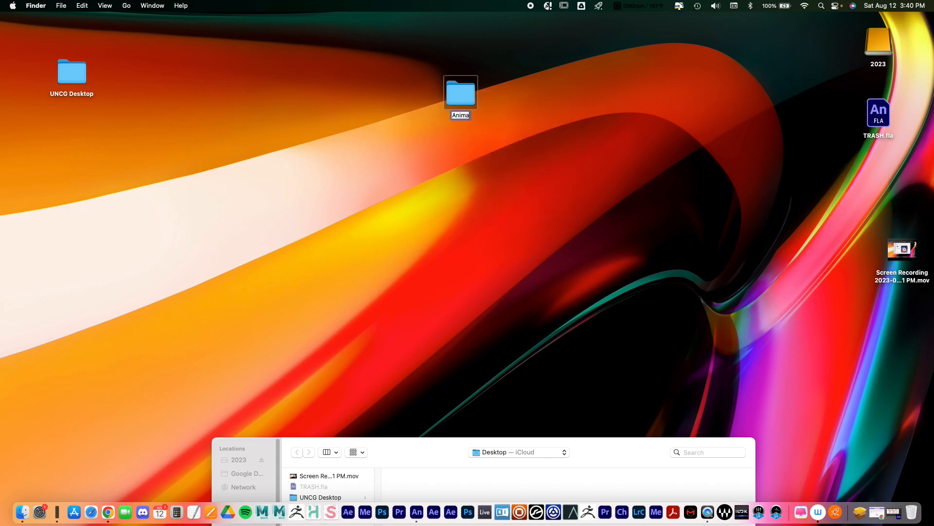
{"action": "type", "text": "Animate Demo"}
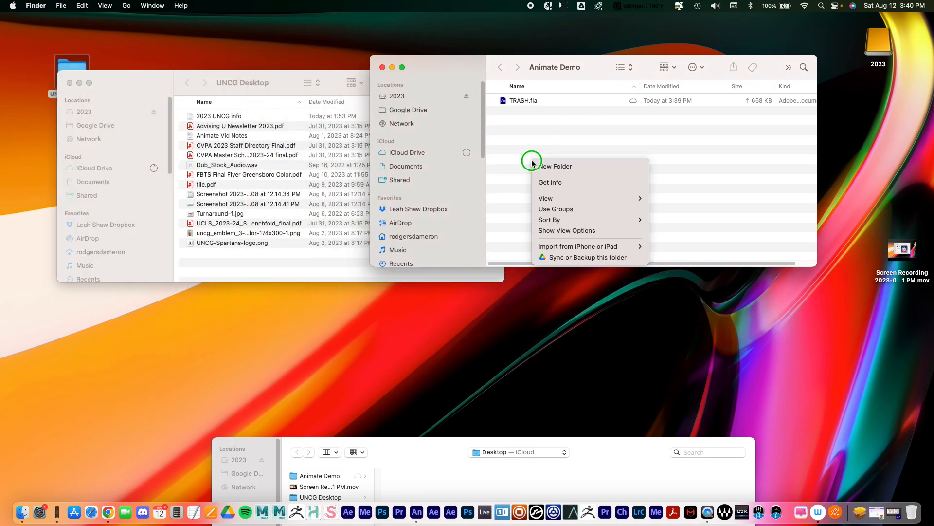
Create a subfolder inside Animate Demo and correct its mistyped name to 'images'.
{"action": "left_click", "coordinate": [555, 166]}
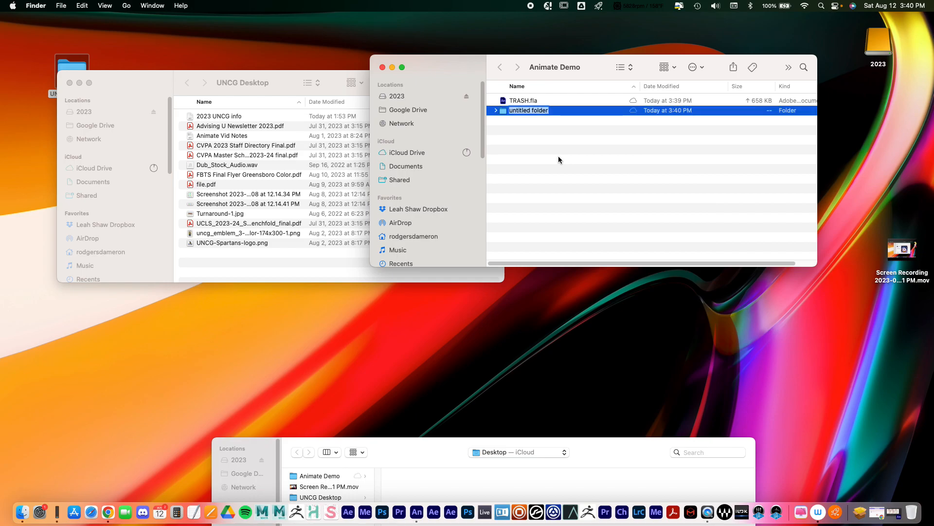
{"action": "type", "text": "imagersd"}
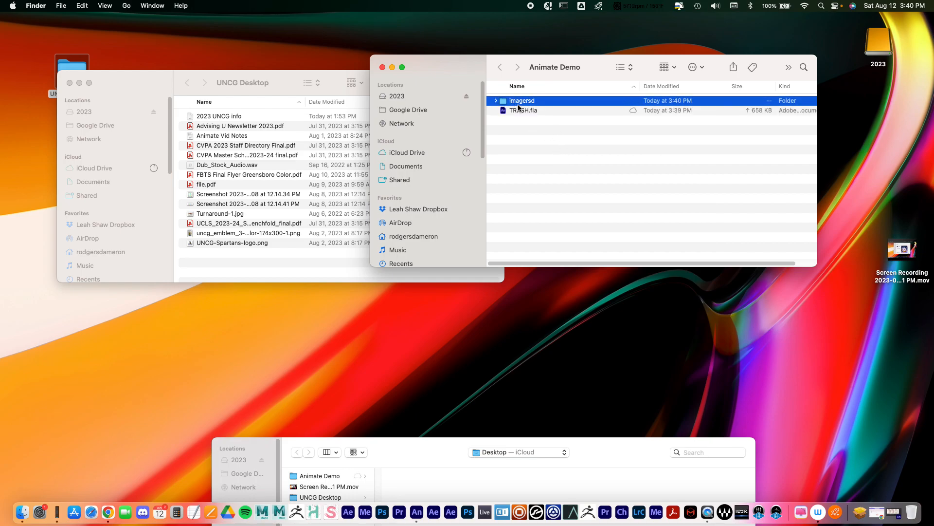
{"action": "double_click", "coordinate": [521, 101]}
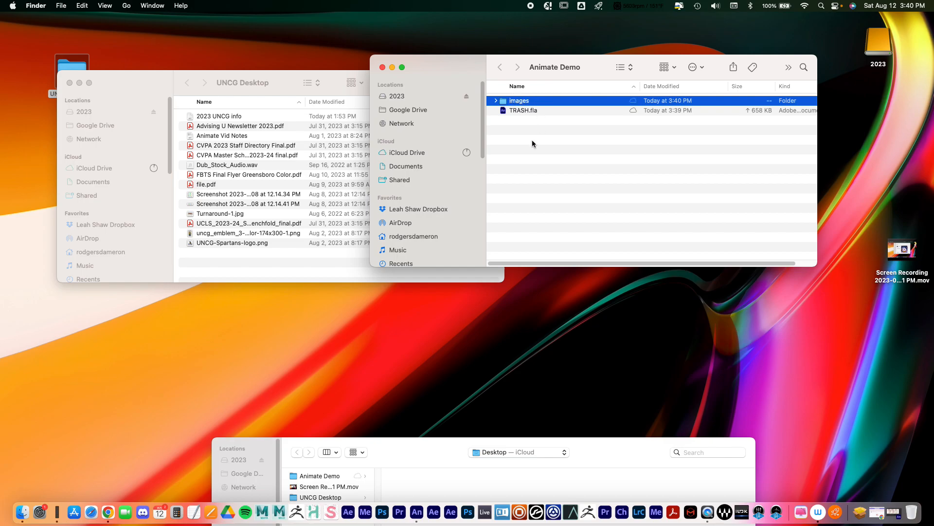
{"action": "key", "text": "cmd+shift+n"}
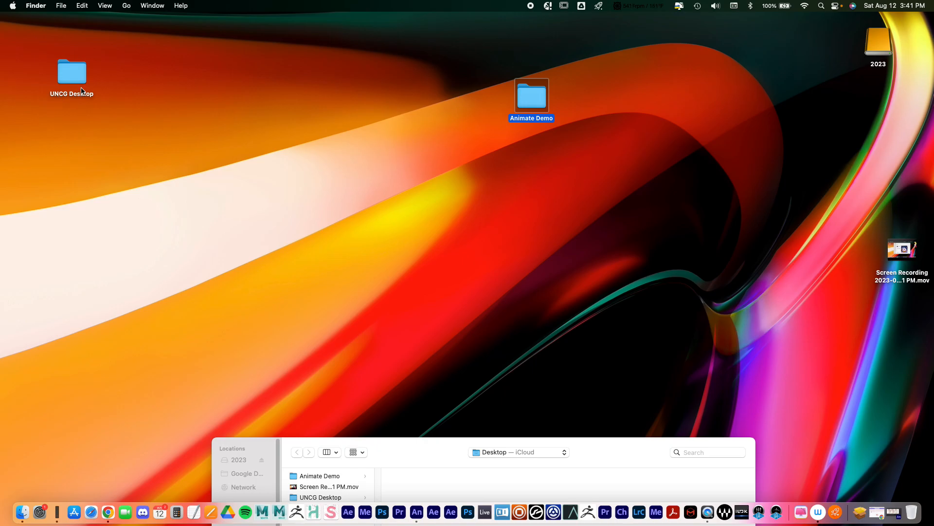
{"action": "double_click", "coordinate": [530, 96]}
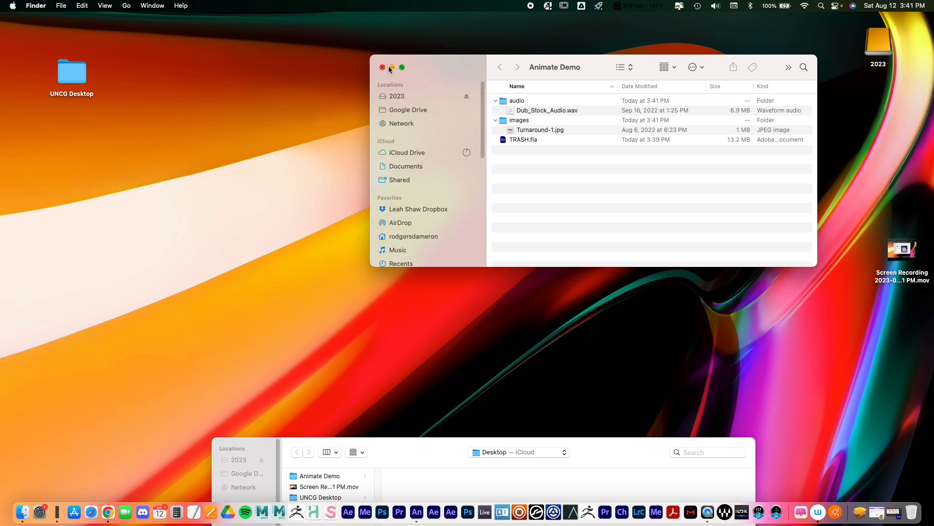
{"action": "left_click", "coordinate": [382, 68]}
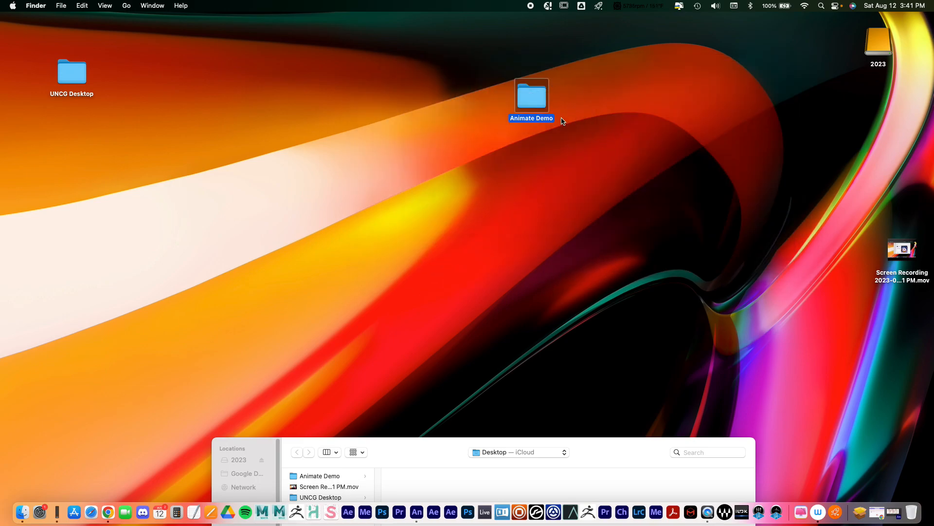